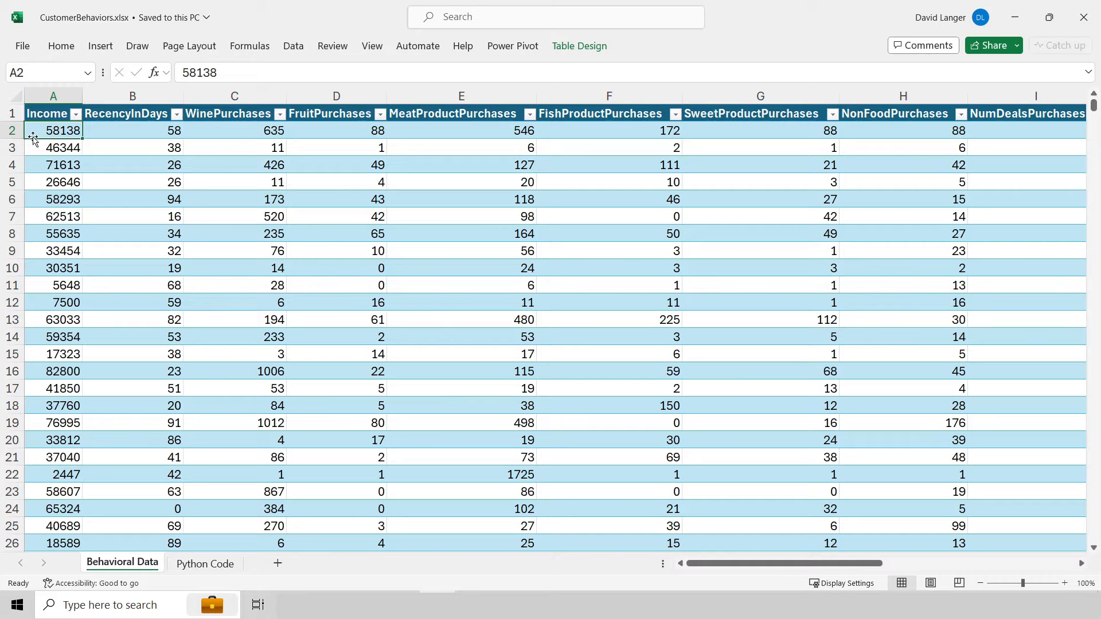
# Review the Income, Recency, Fruit, Wine and Fish purchase columns, then select B1 on the Python Code sheet
pyautogui.click(53, 147)
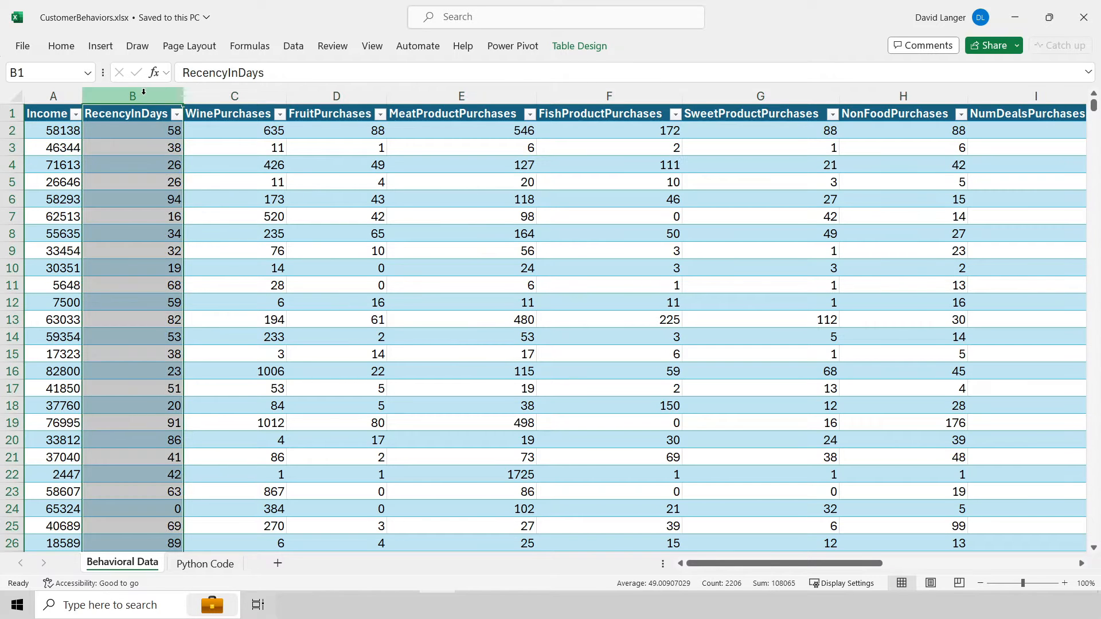
pyautogui.click(336, 113)
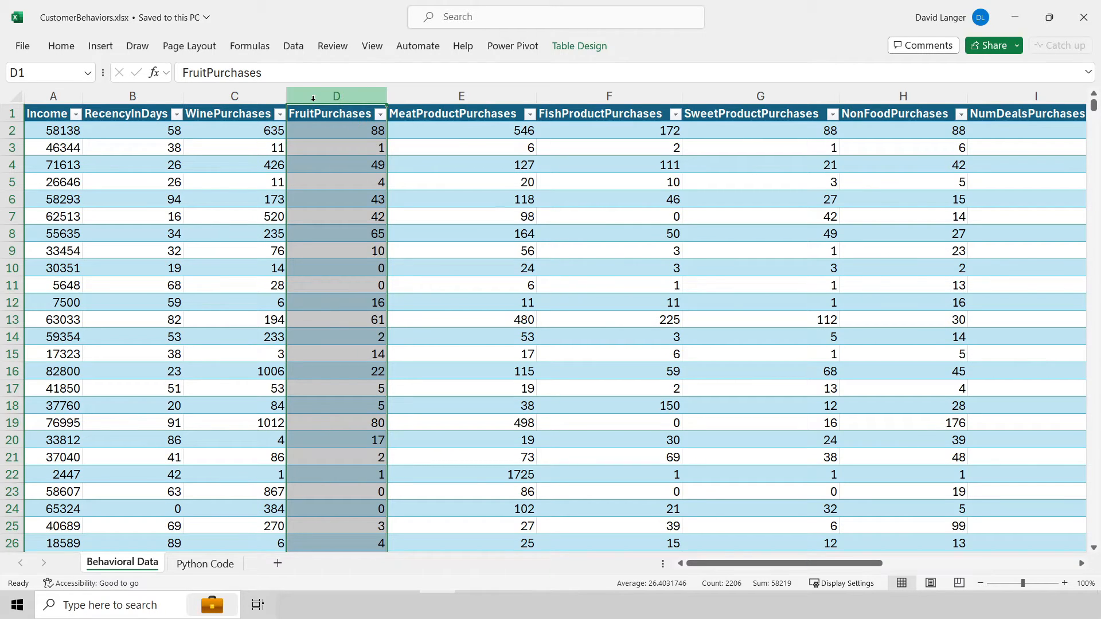
pyautogui.click(47, 113)
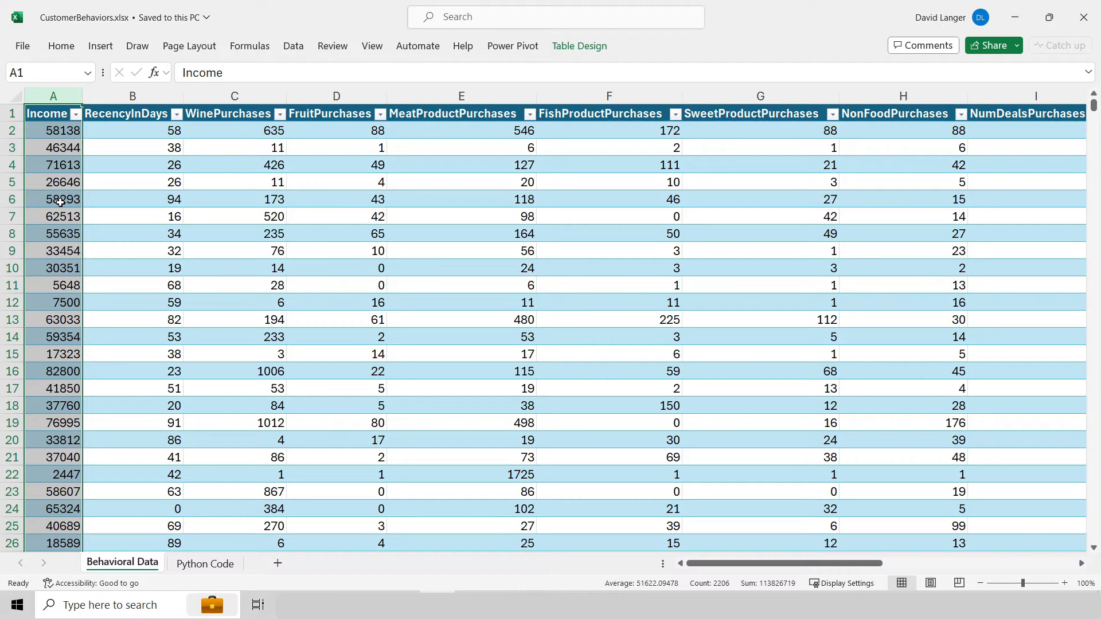
pyautogui.moveTo(228, 169)
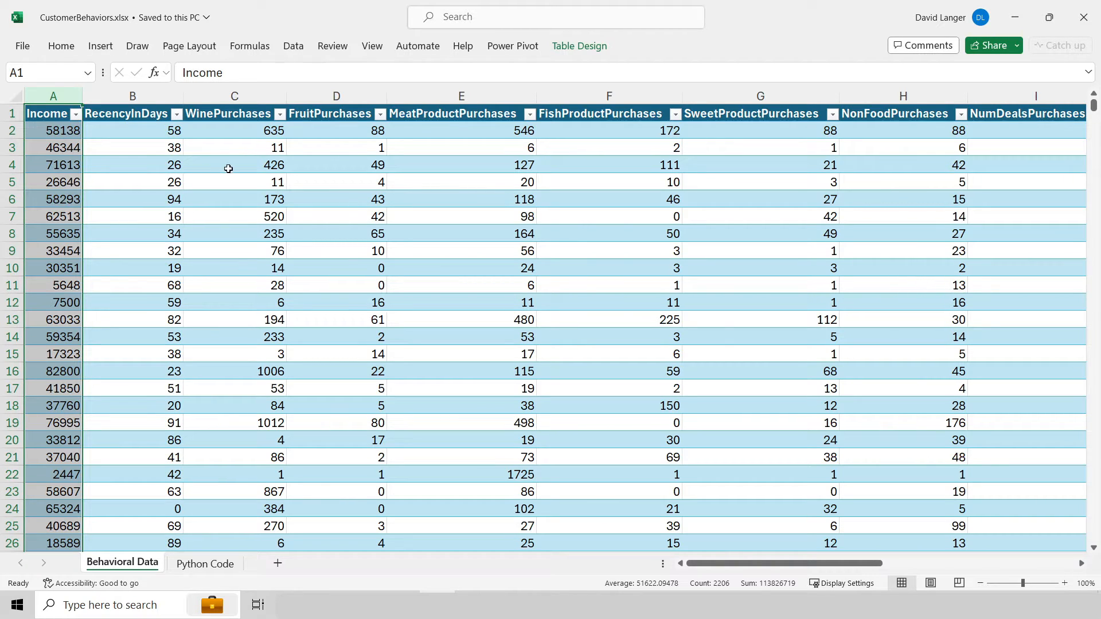
pyautogui.click(235, 131)
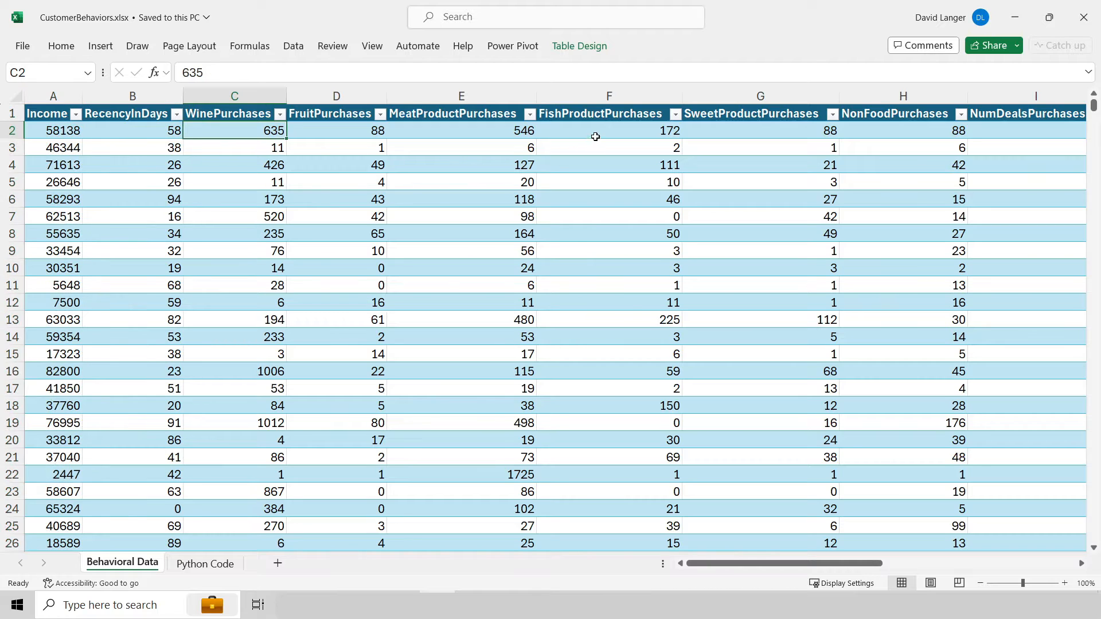
pyautogui.click(609, 131)
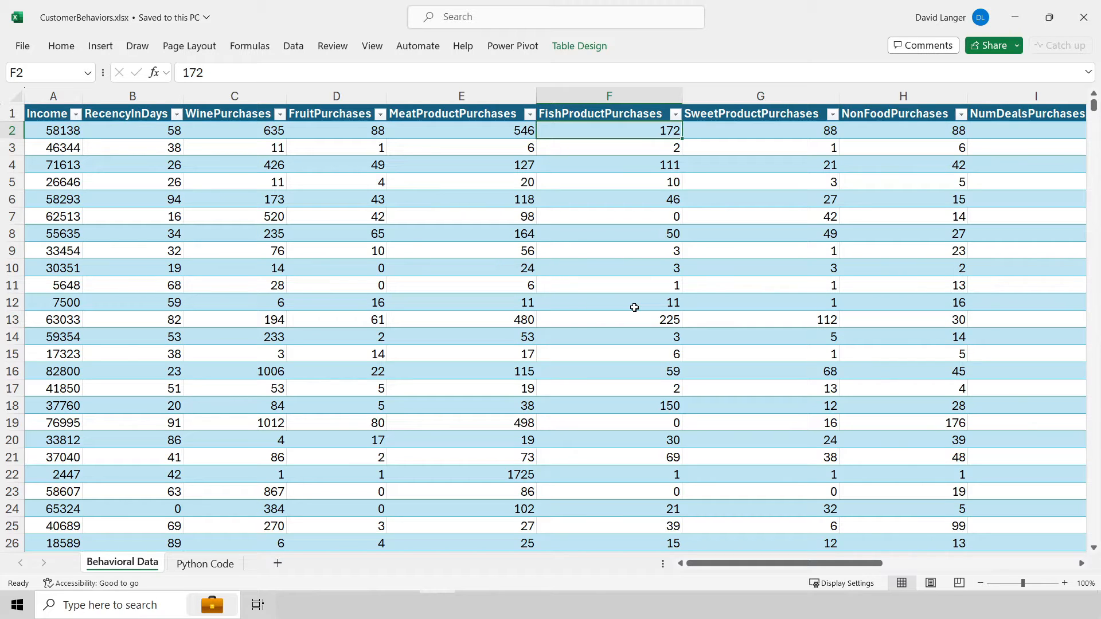
pyautogui.moveTo(545, 300)
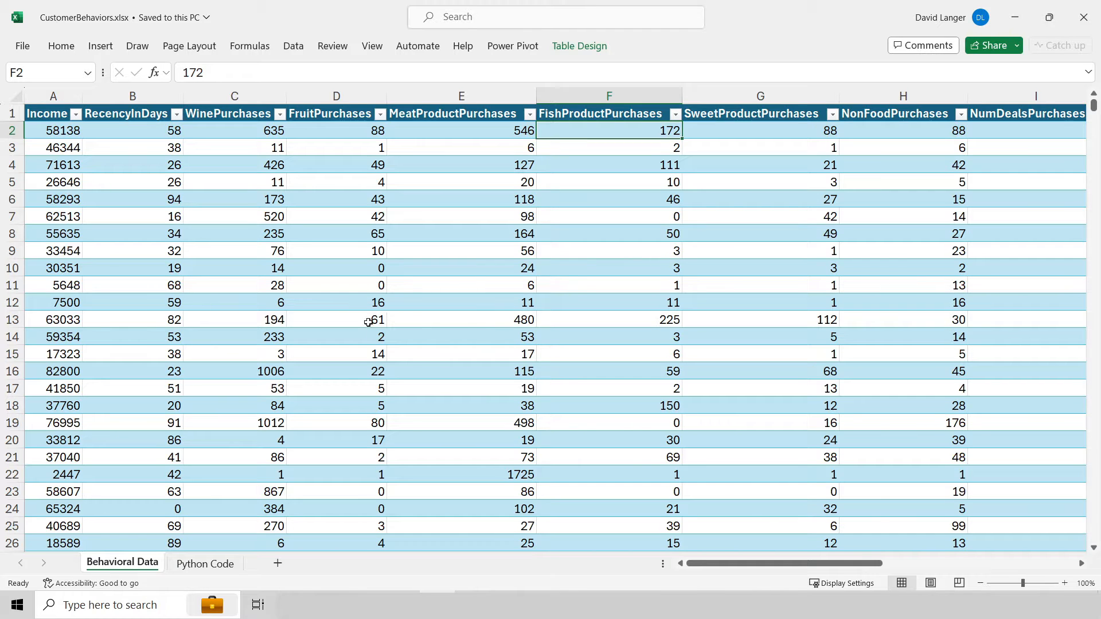
pyautogui.click(205, 562)
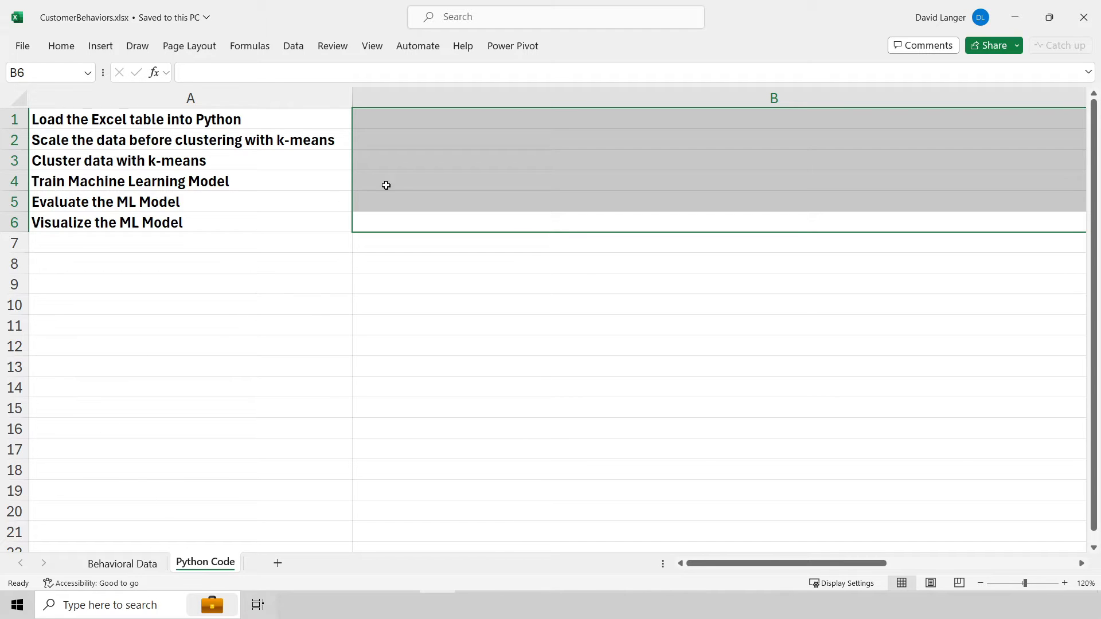
pyautogui.click(400, 119)
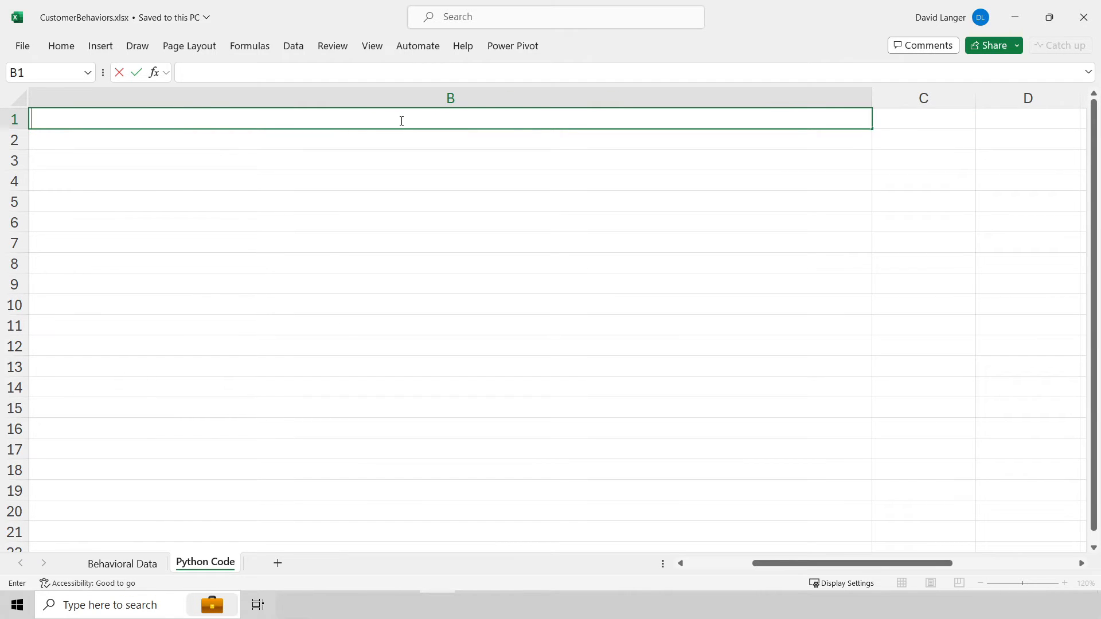
# Make B1 a Python cell loading xl("CustomerBehaviors[#All]", headers=True) into customer_behaviors
pyautogui.write('=PY')
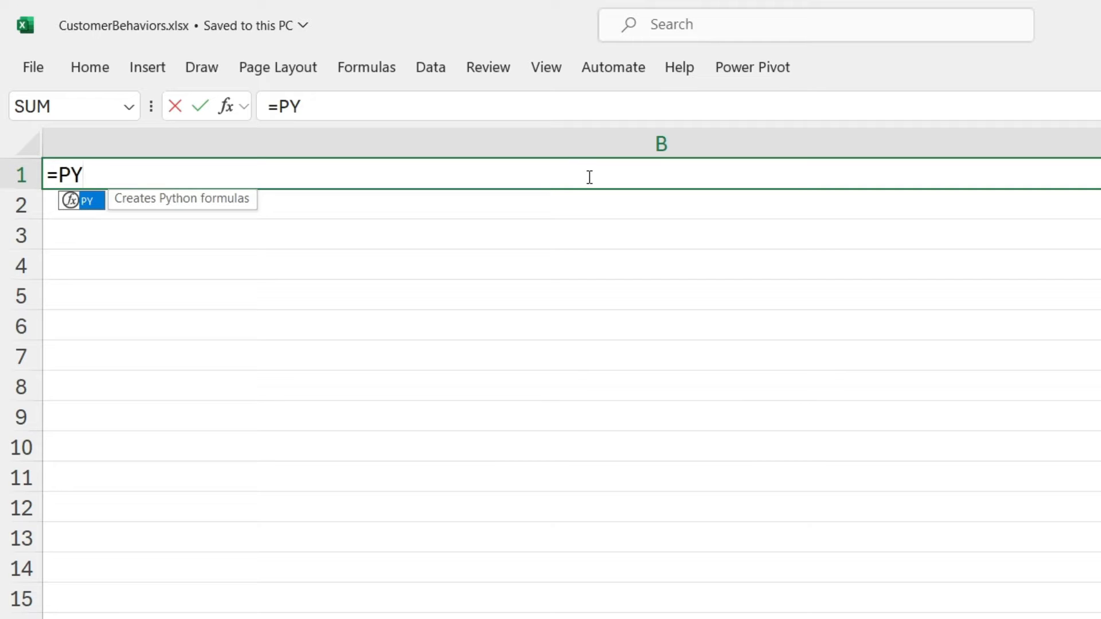
pyautogui.click(80, 200)
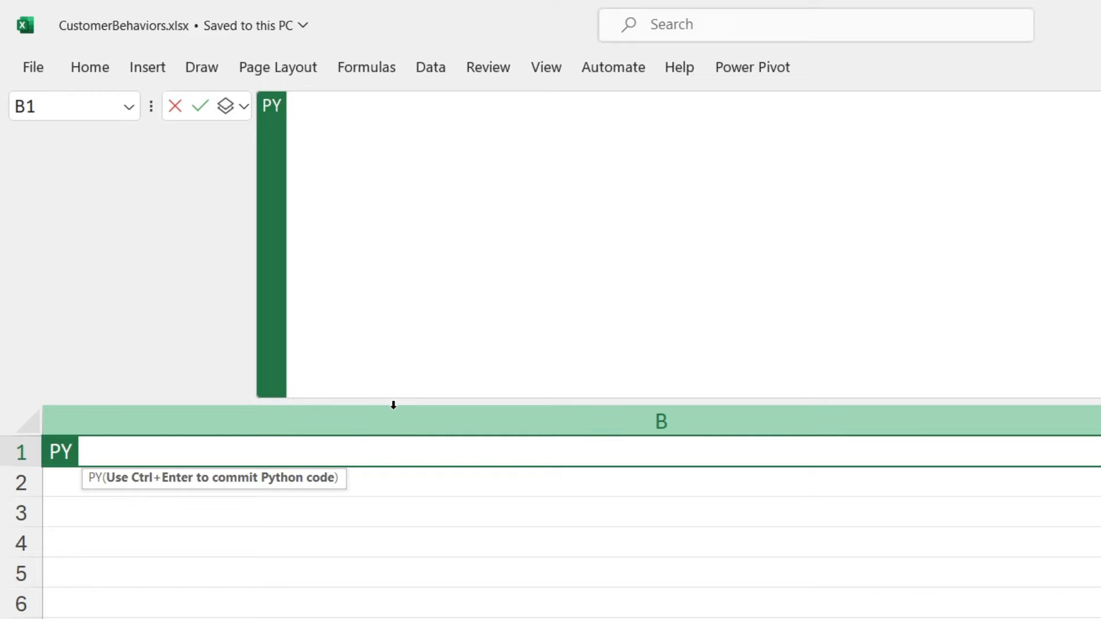
pyautogui.write('# Load the CustomerBehaviors Excel table as a Python DataFrame')
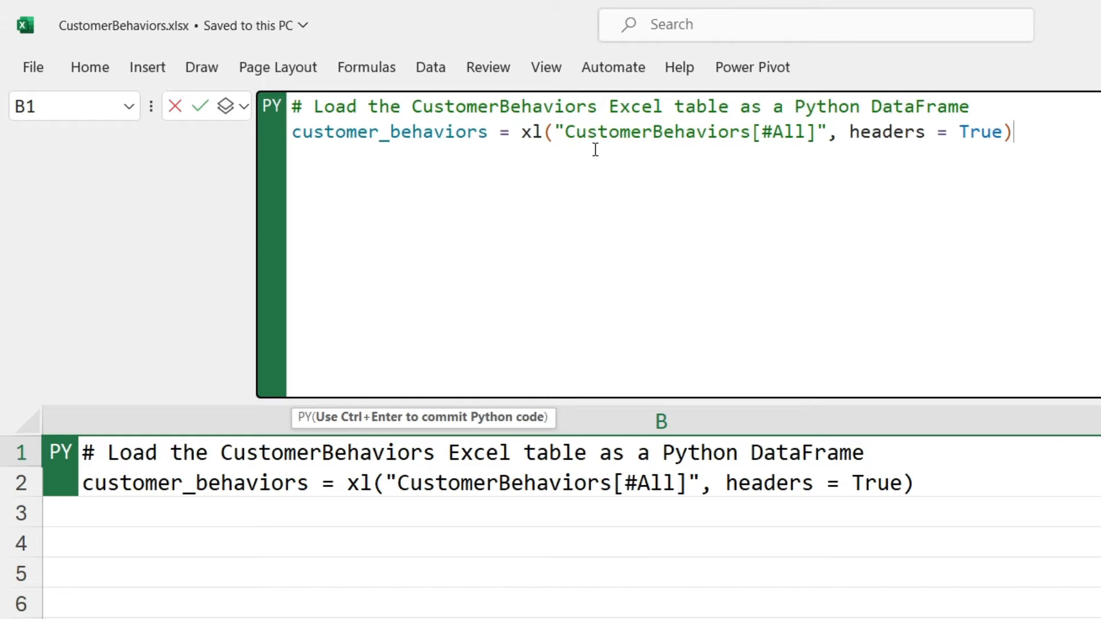
pyautogui.doubleClick(531, 132)
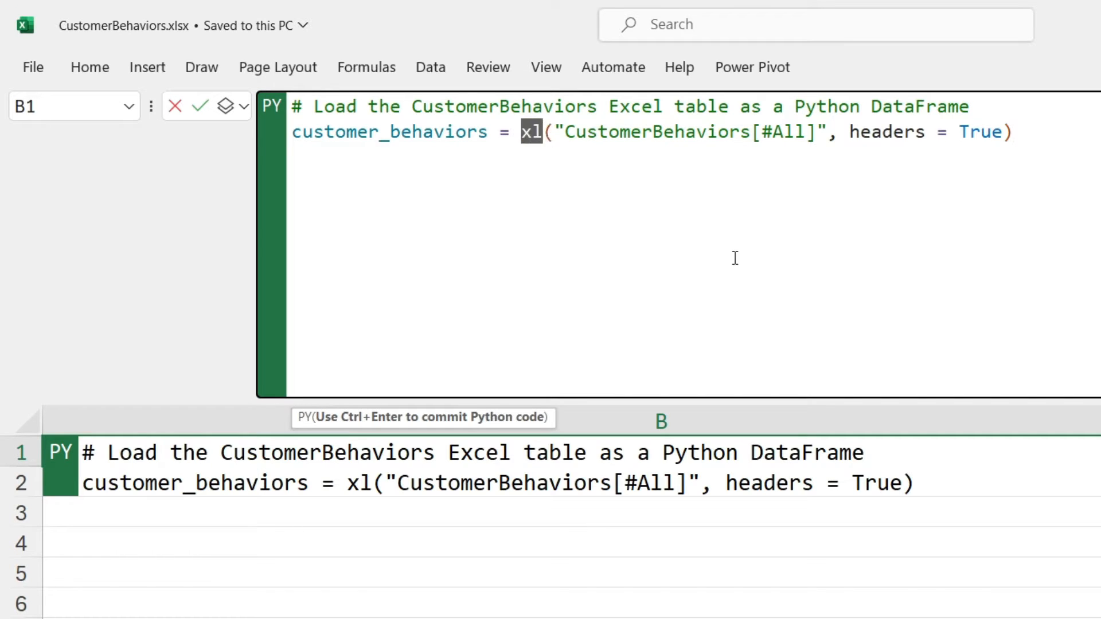
pyautogui.moveTo(781, 282)
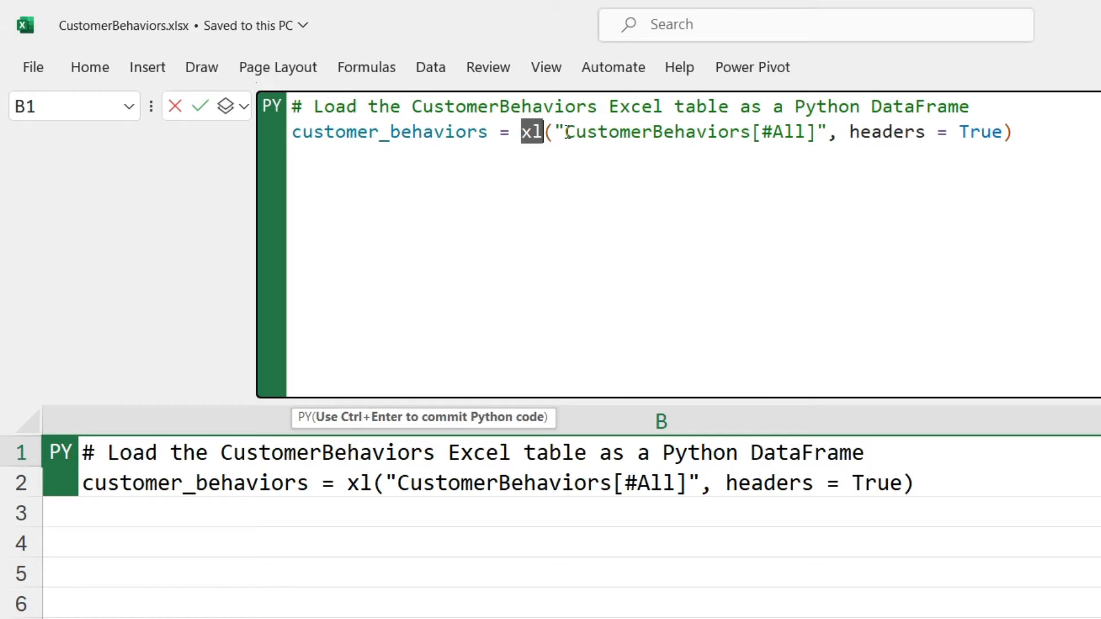
pyautogui.doubleClick(655, 132)
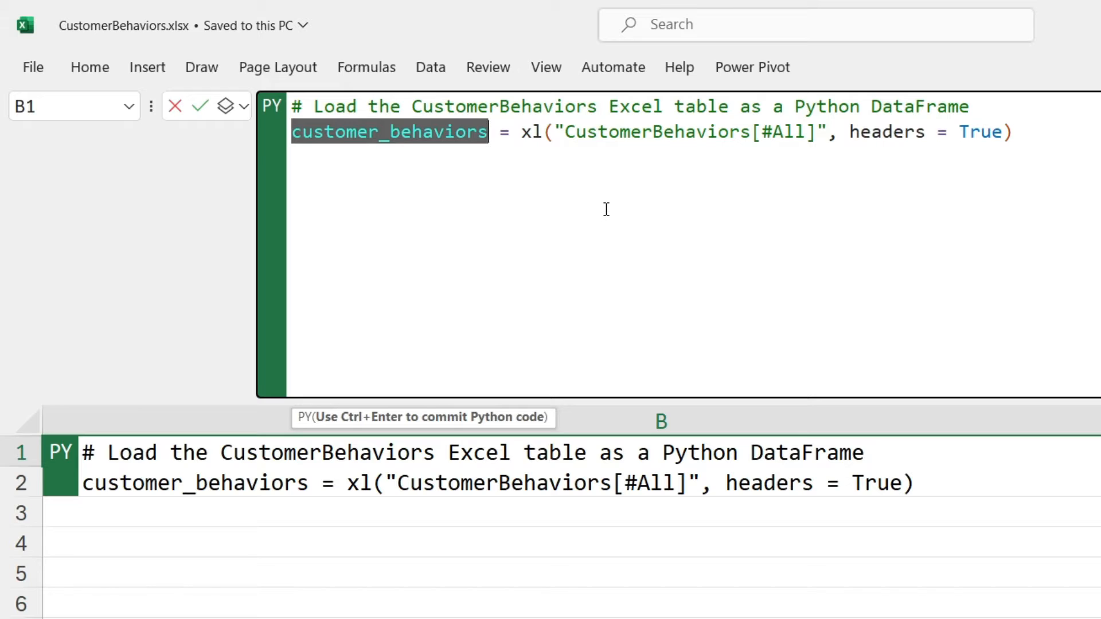
# Commit B1's Python code so it returns the customer_behaviors DataFrame
pyautogui.click(1046, 132)
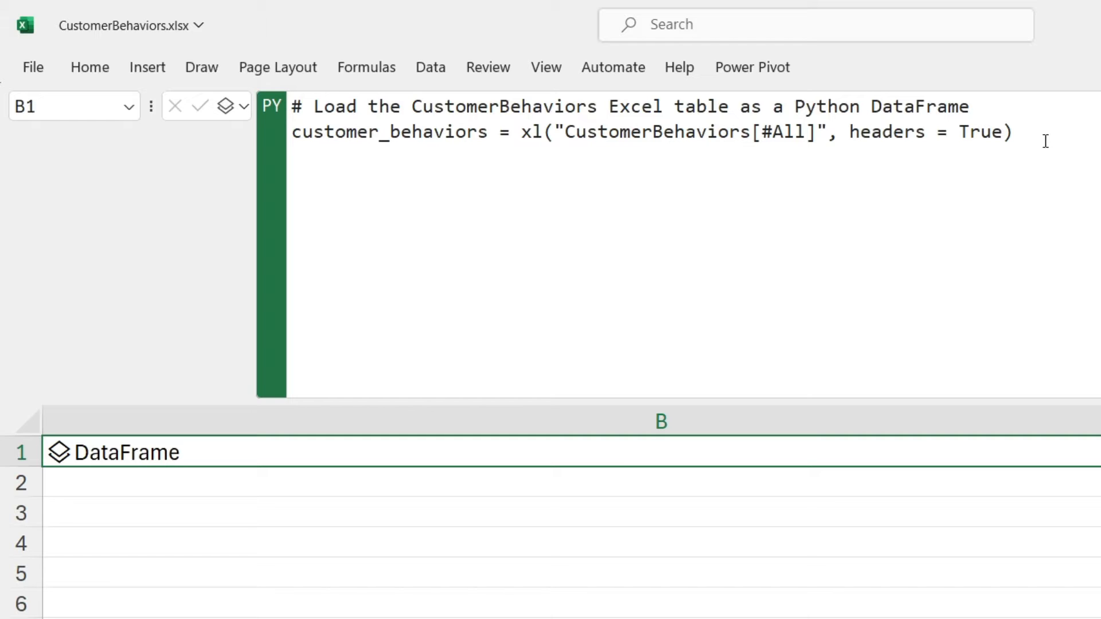
pyautogui.moveTo(56, 472)
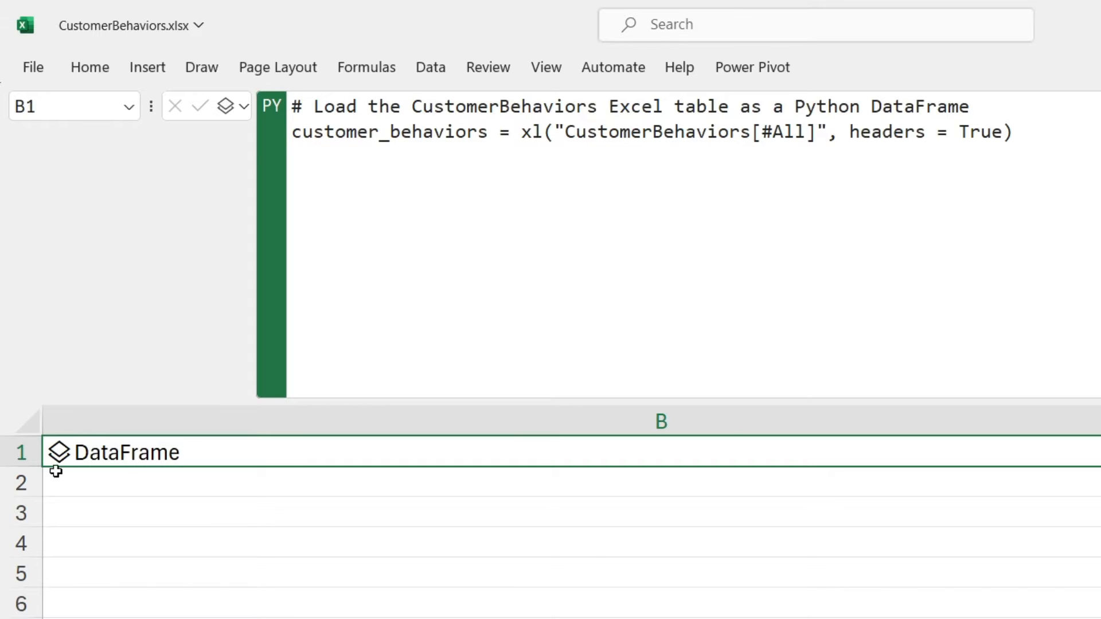
pyautogui.moveTo(58, 453)
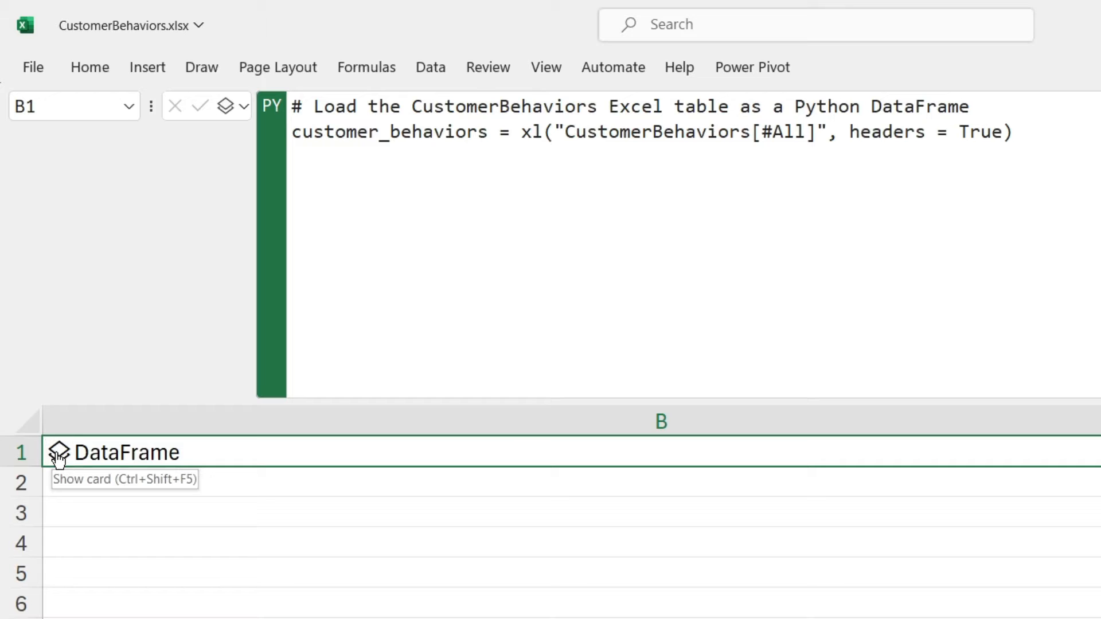
# Preview B1's 2205x16 customer DataFrame card and scroll right through its columns
pyautogui.click(58, 452)
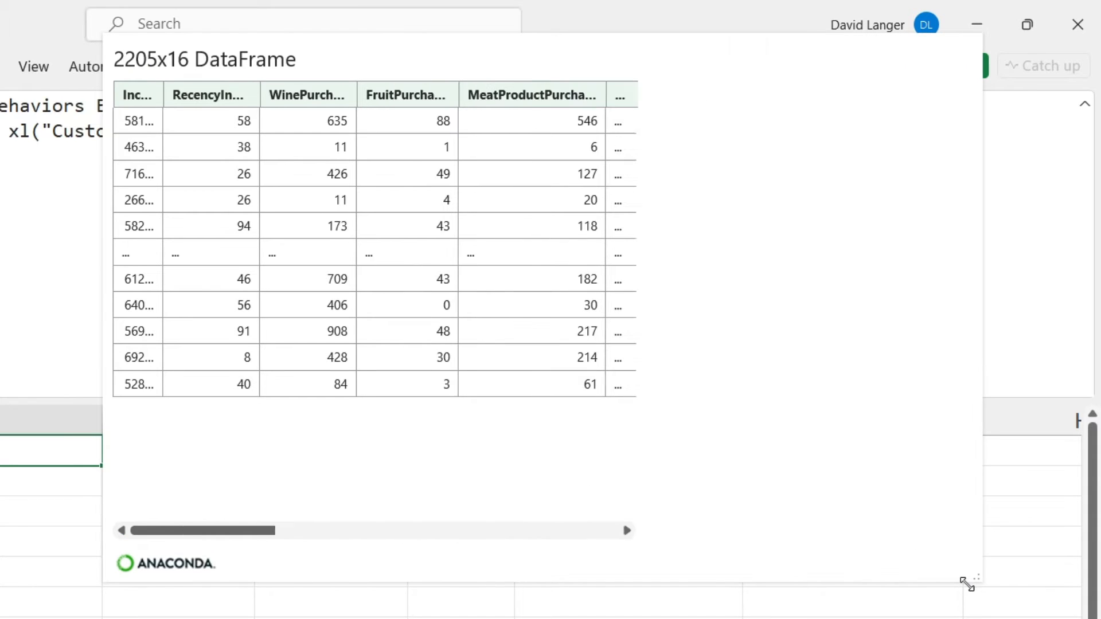
pyautogui.hscroll(3)
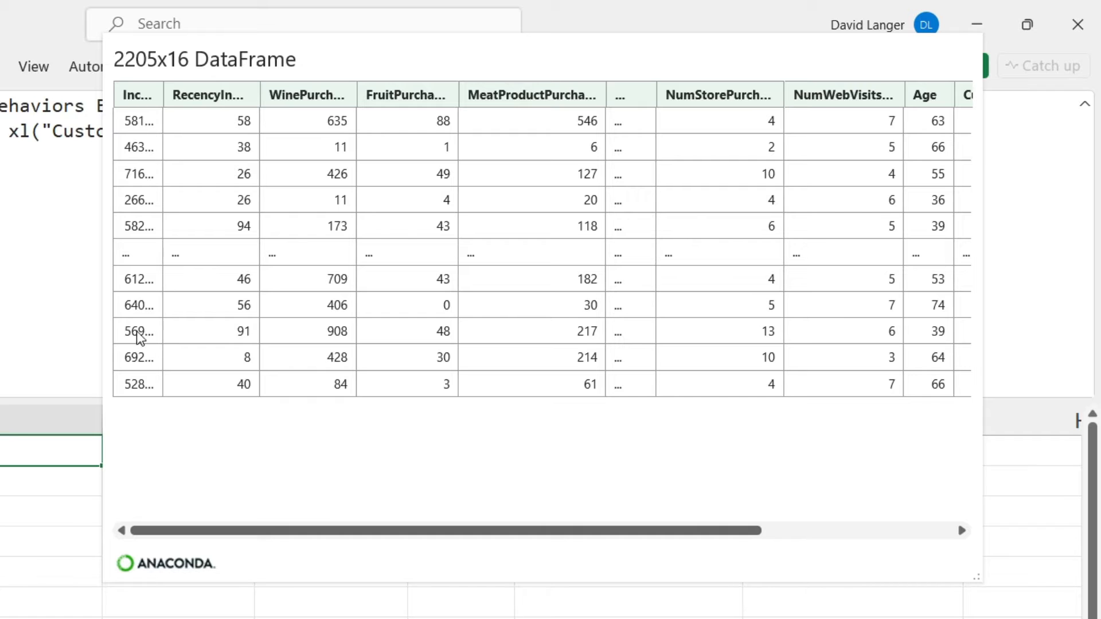
pyautogui.moveTo(771, 188)
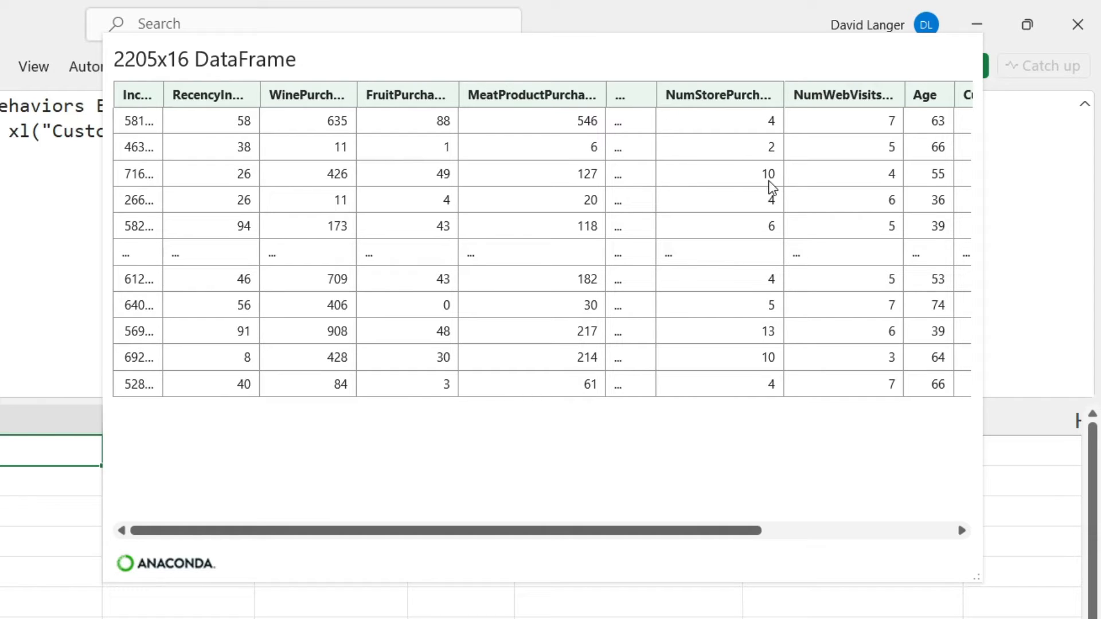
pyautogui.moveTo(614, 199)
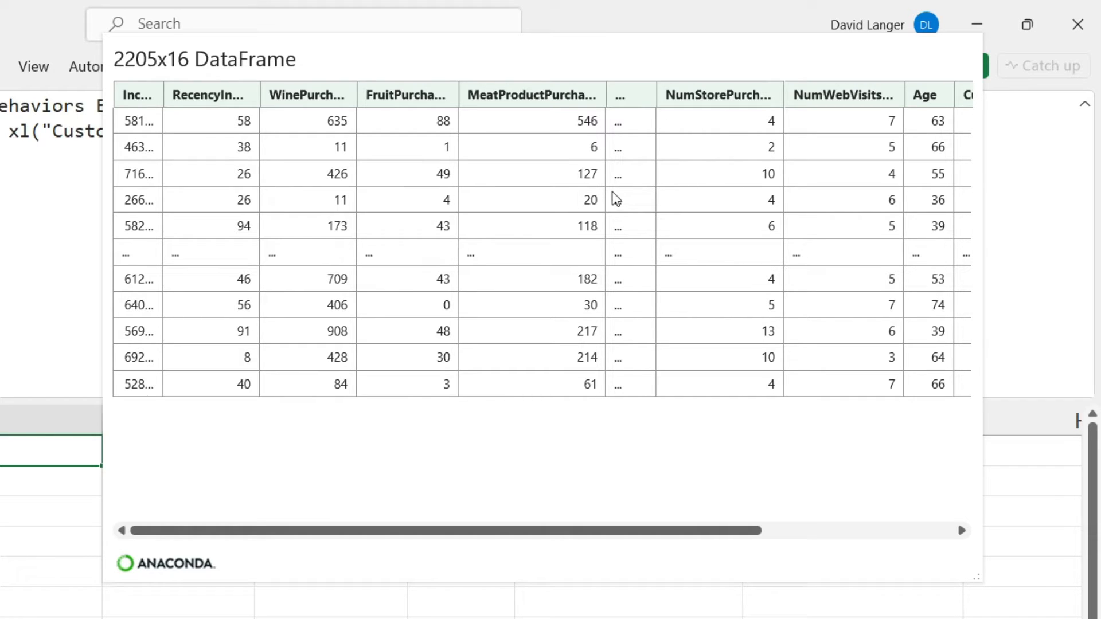
pyautogui.moveTo(610, 198)
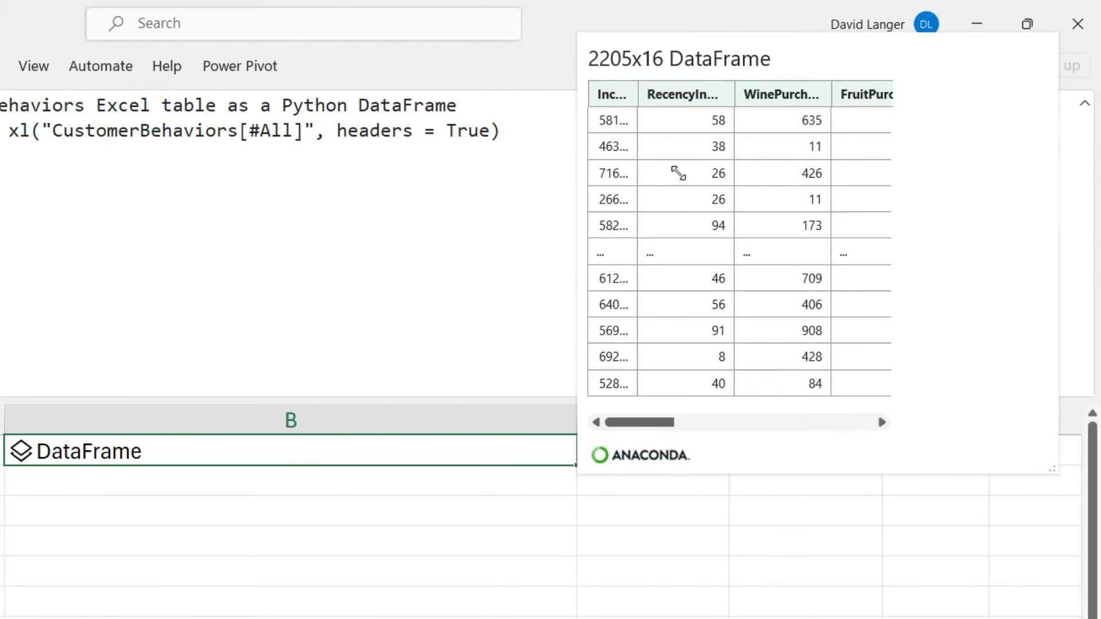
pyautogui.hscroll(3)
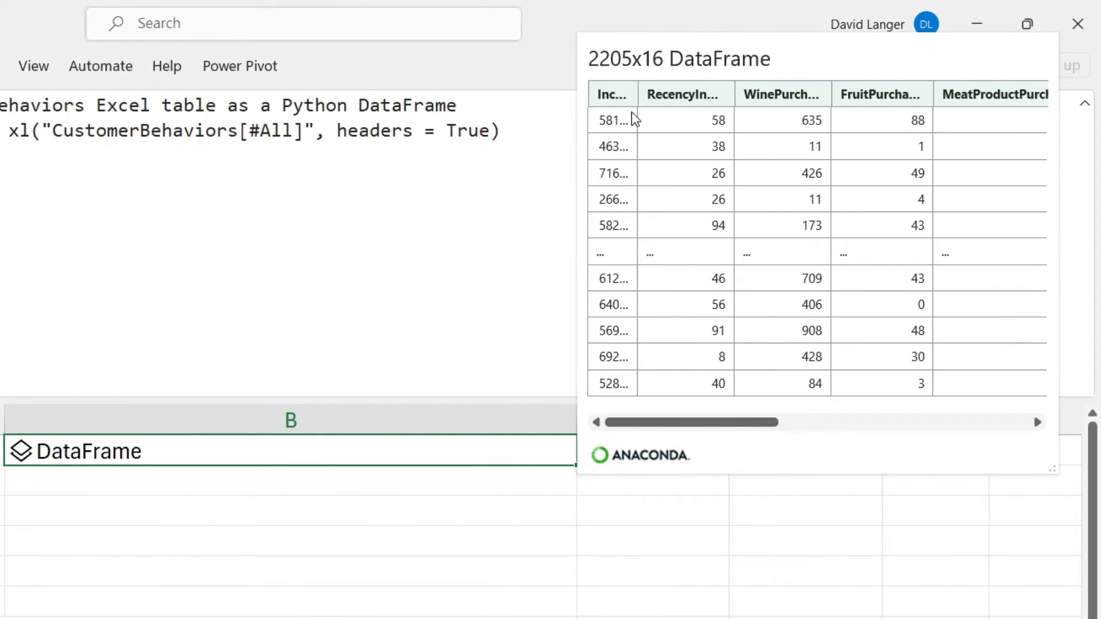
pyautogui.moveTo(623, 317)
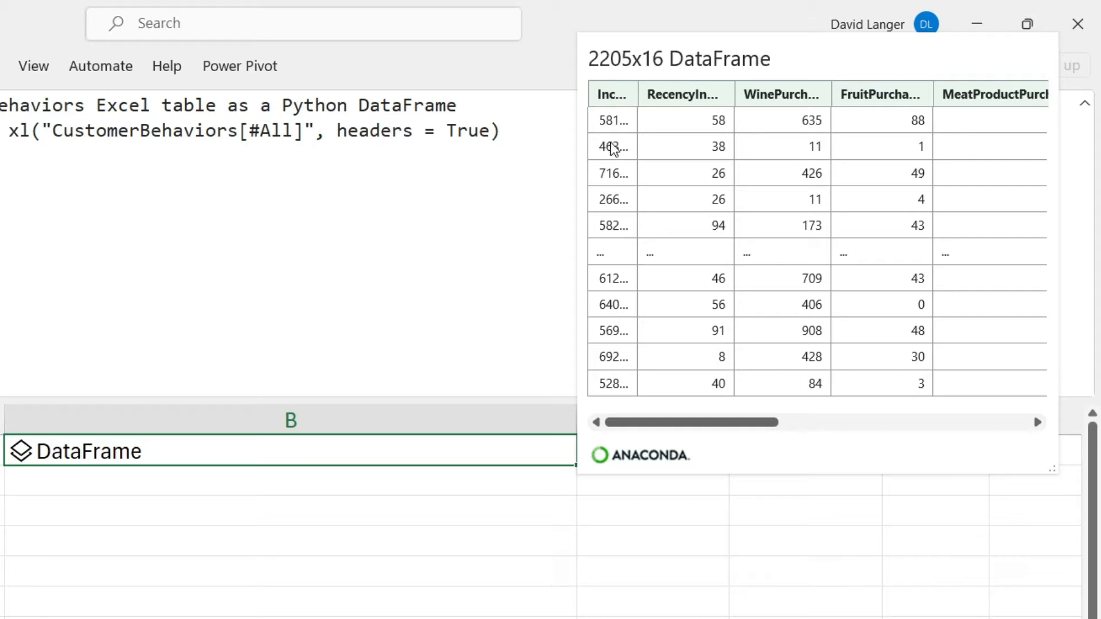
pyautogui.moveTo(906, 197)
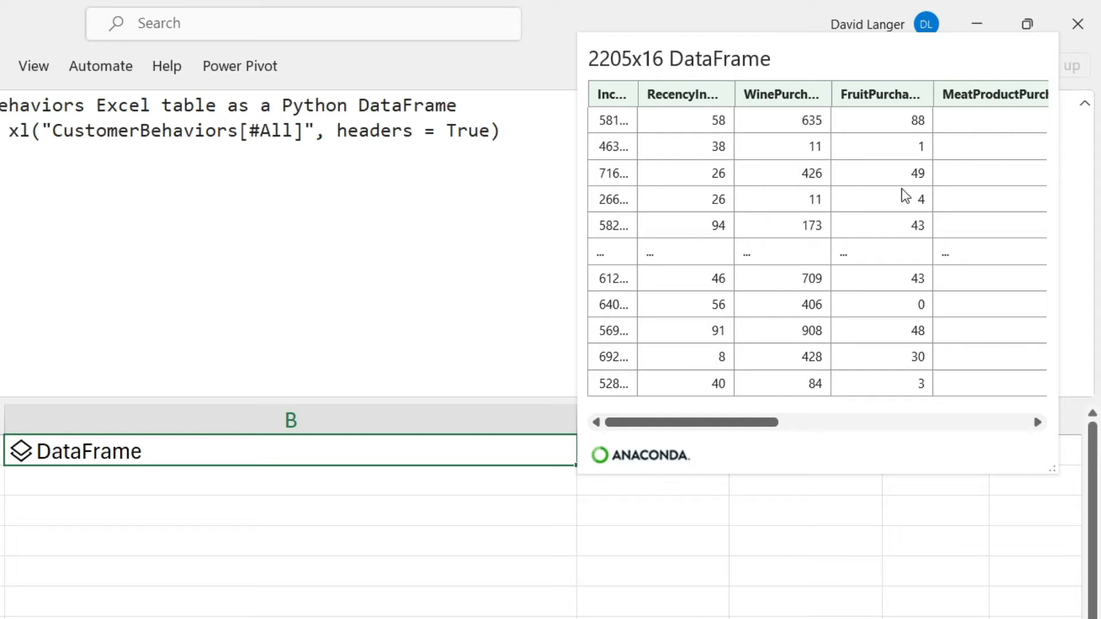
pyautogui.moveTo(635, 197)
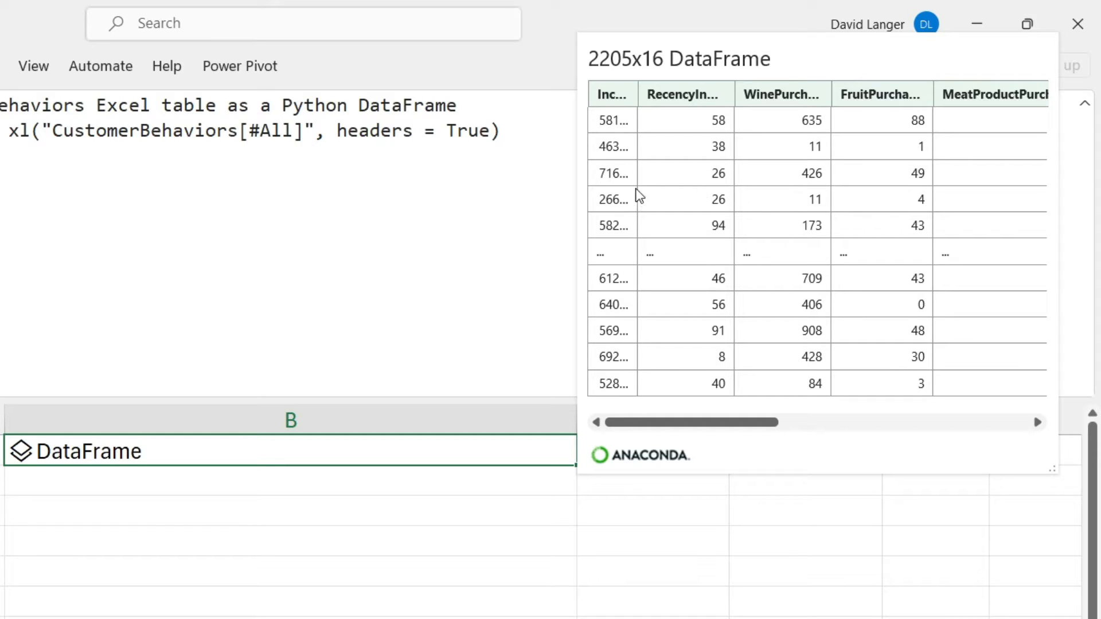
pyautogui.moveTo(726, 186)
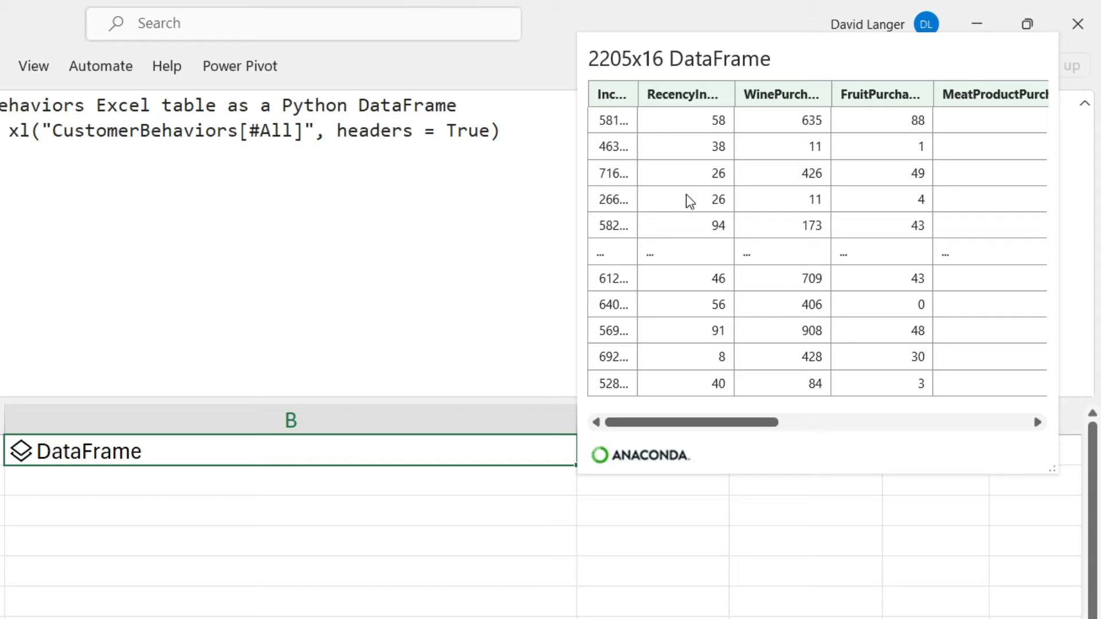
pyautogui.moveTo(670, 193)
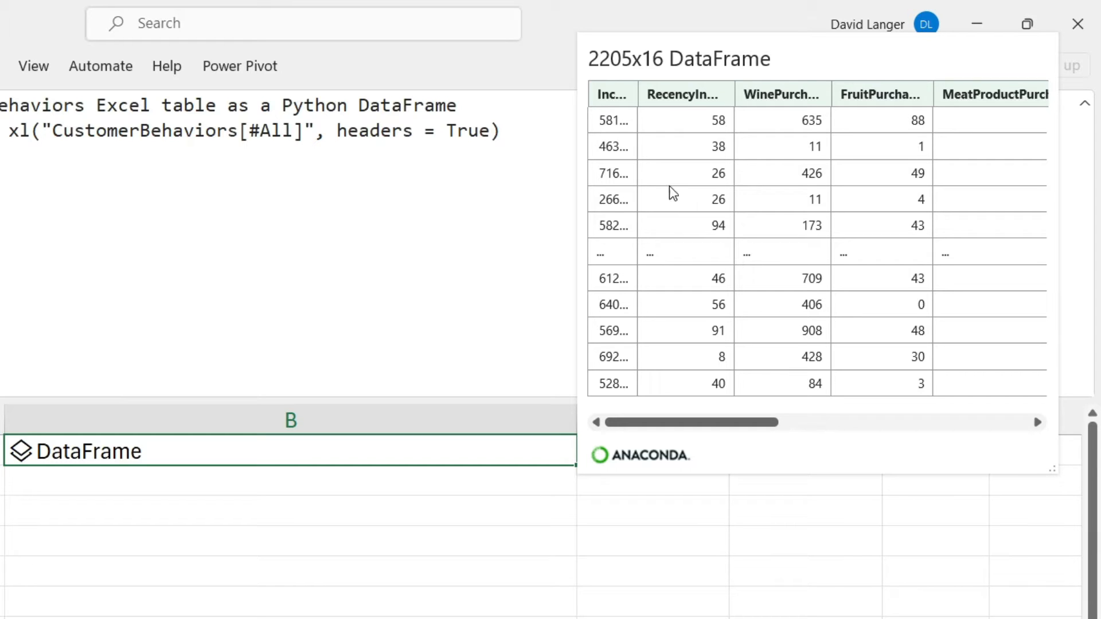
pyautogui.moveTo(729, 167)
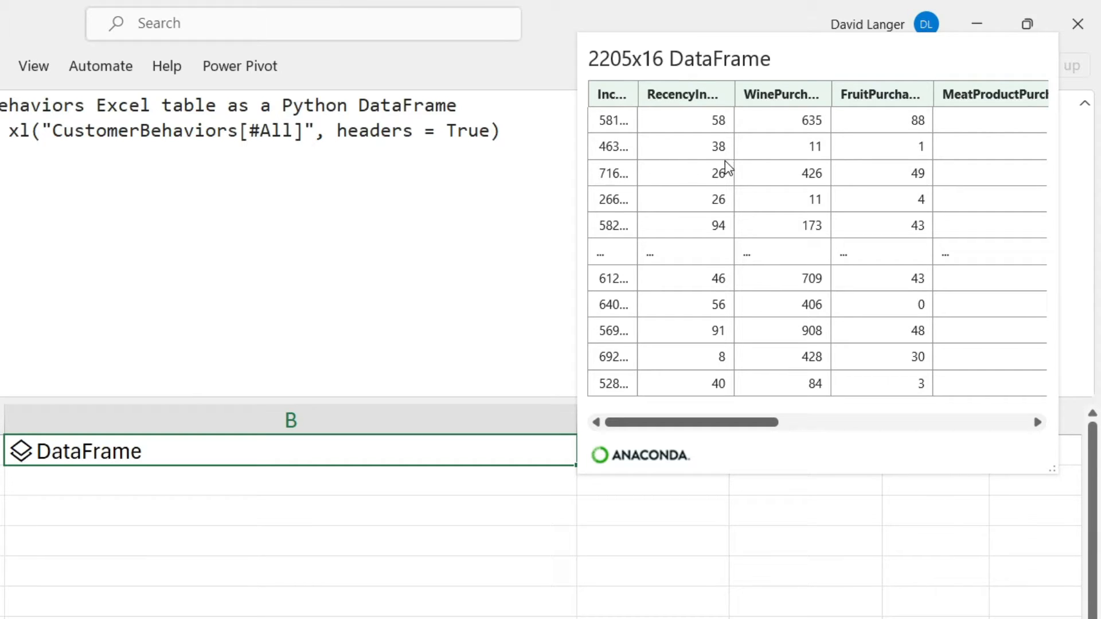
pyautogui.moveTo(691, 182)
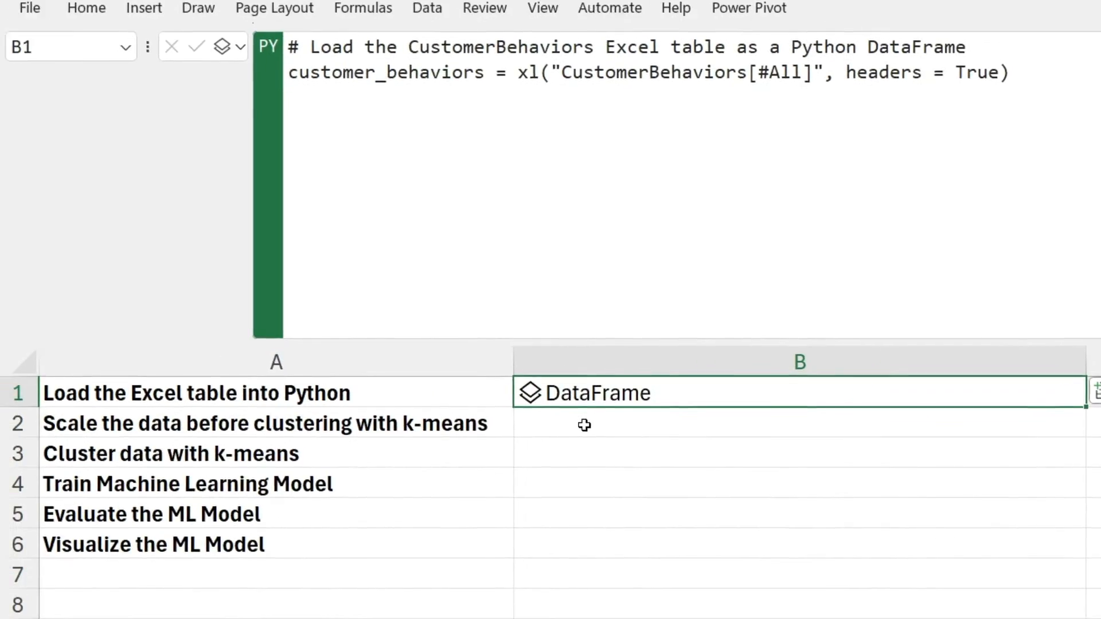
# Enter =PY in B2 and switch it into Python mode for the StandardScaler code
pyautogui.write('=PY')
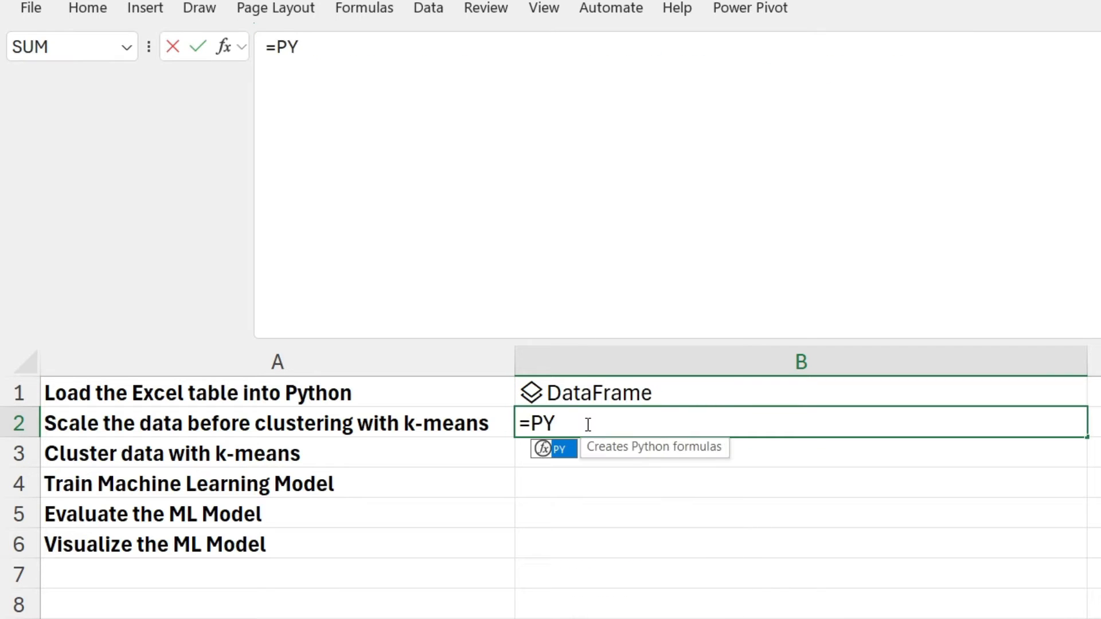
pyautogui.press('Tab')
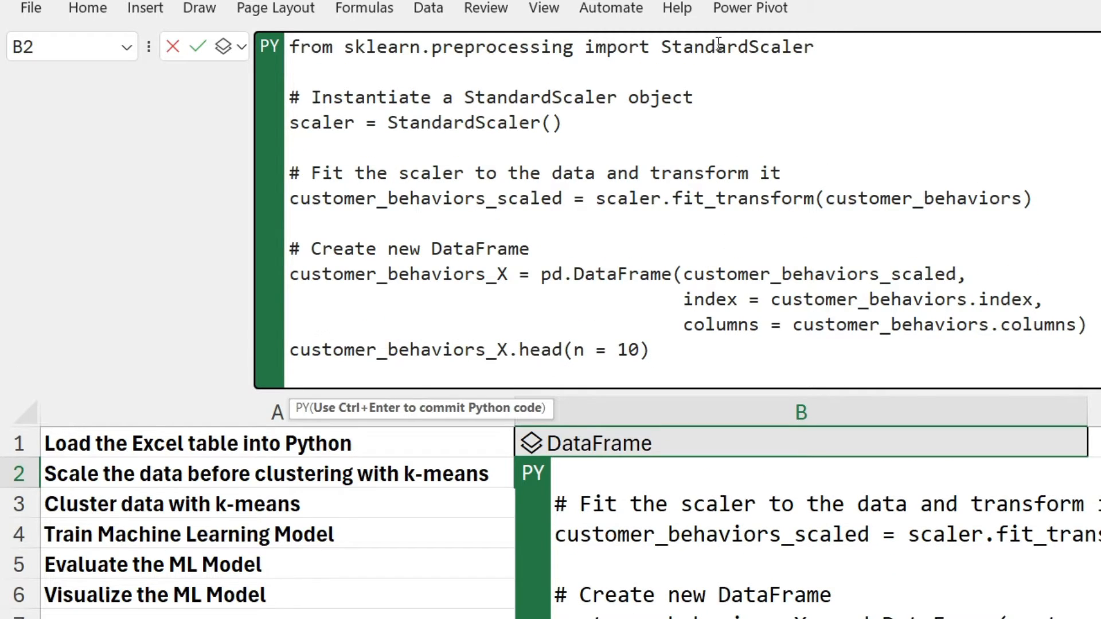
pyautogui.moveTo(730, 65)
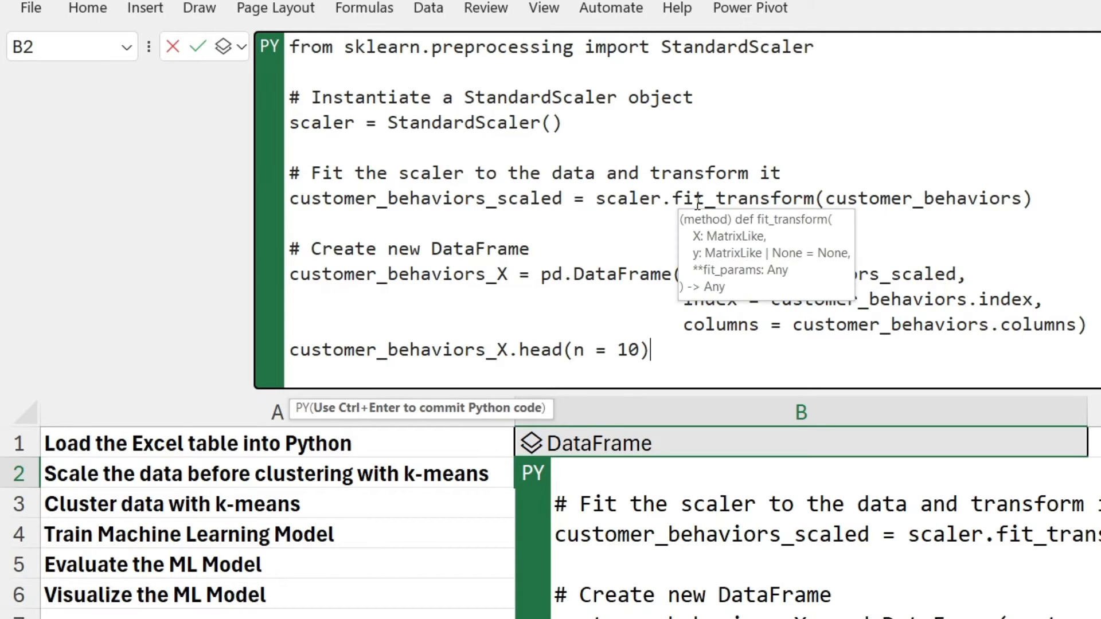
pyautogui.moveTo(691, 210)
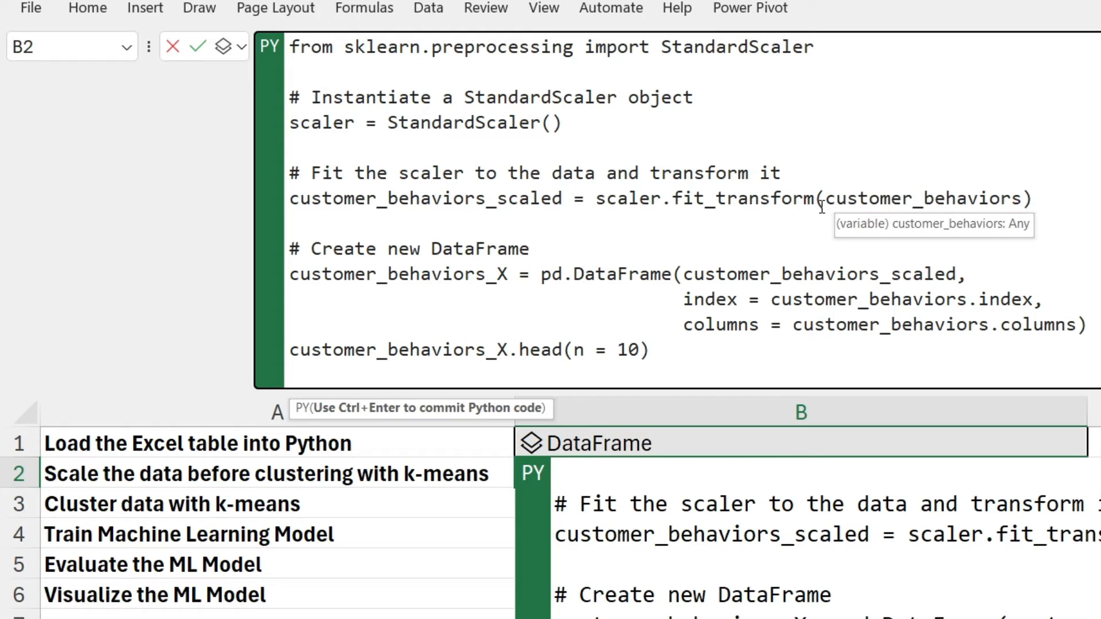
pyautogui.moveTo(883, 216)
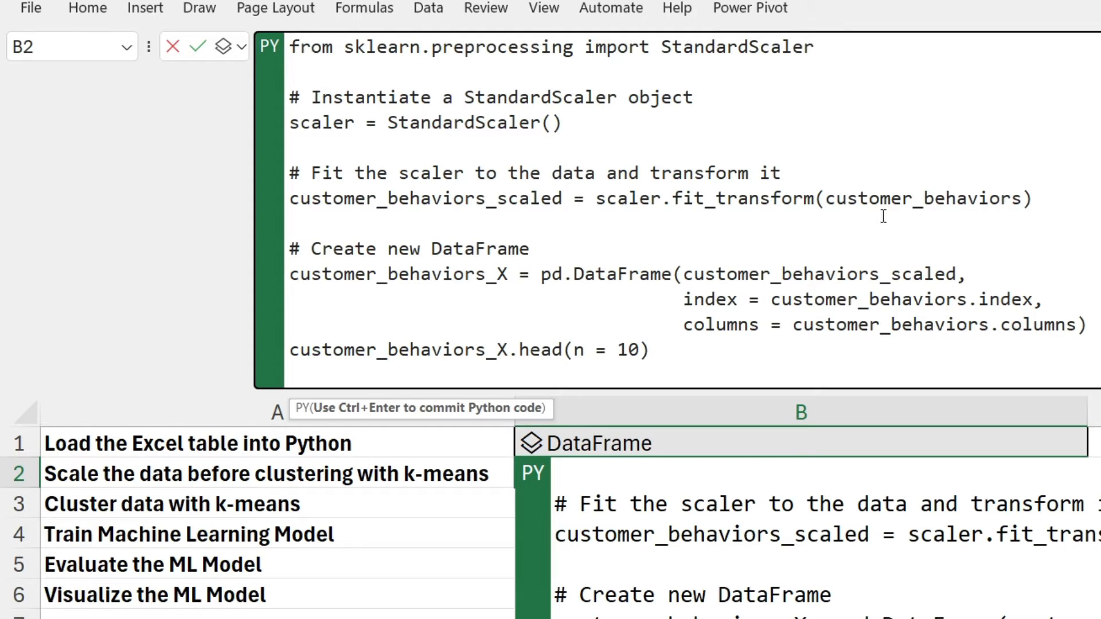
pyautogui.moveTo(912, 195)
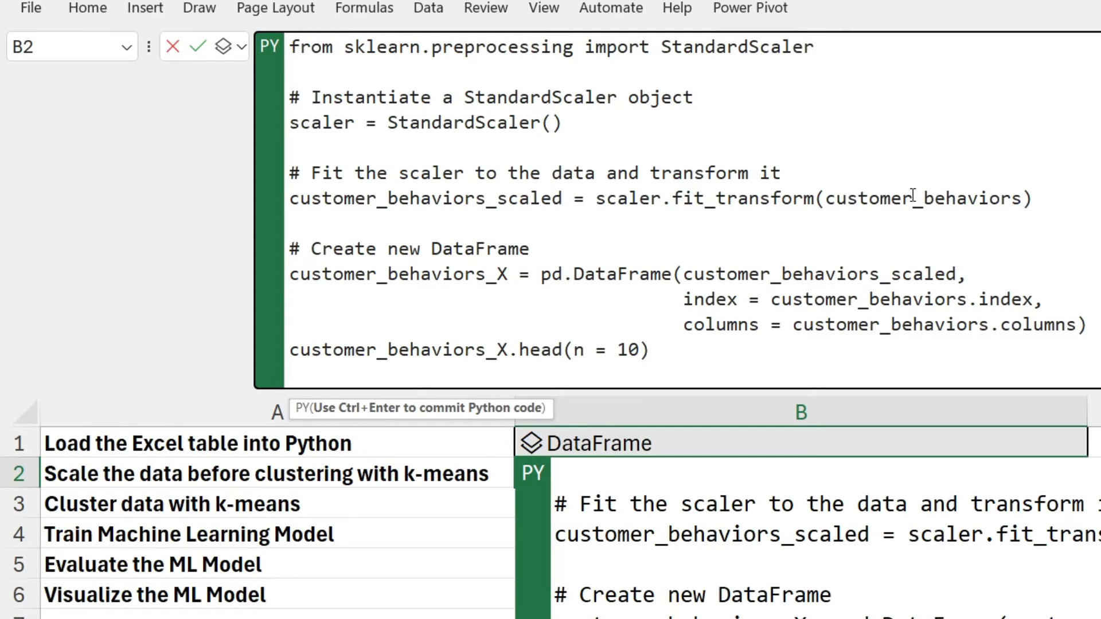
pyautogui.moveTo(912, 203)
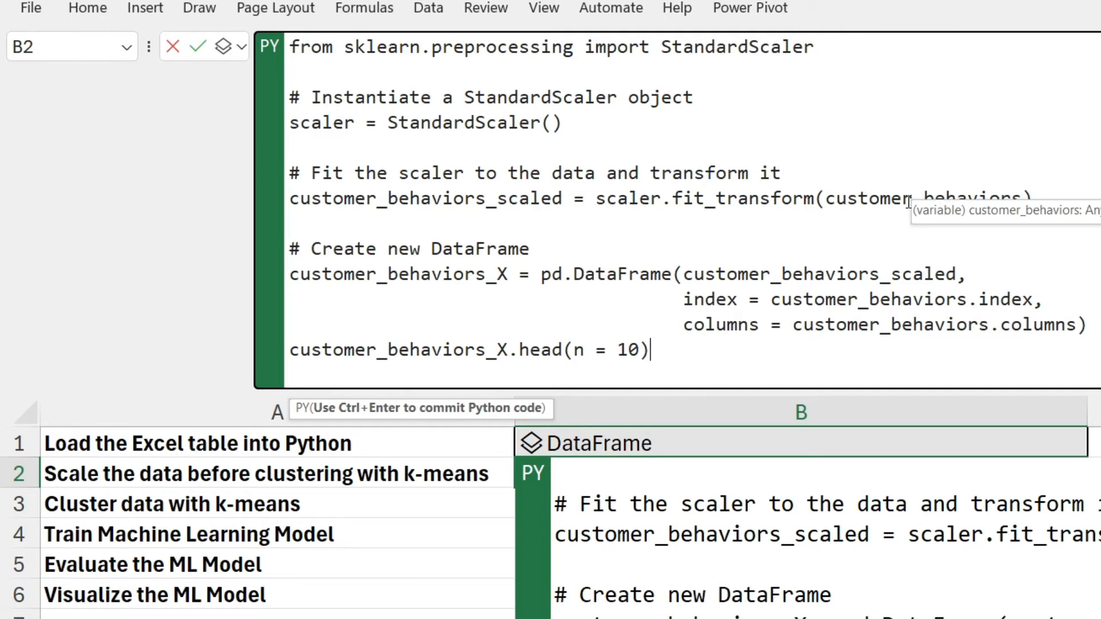
pyautogui.moveTo(487, 200)
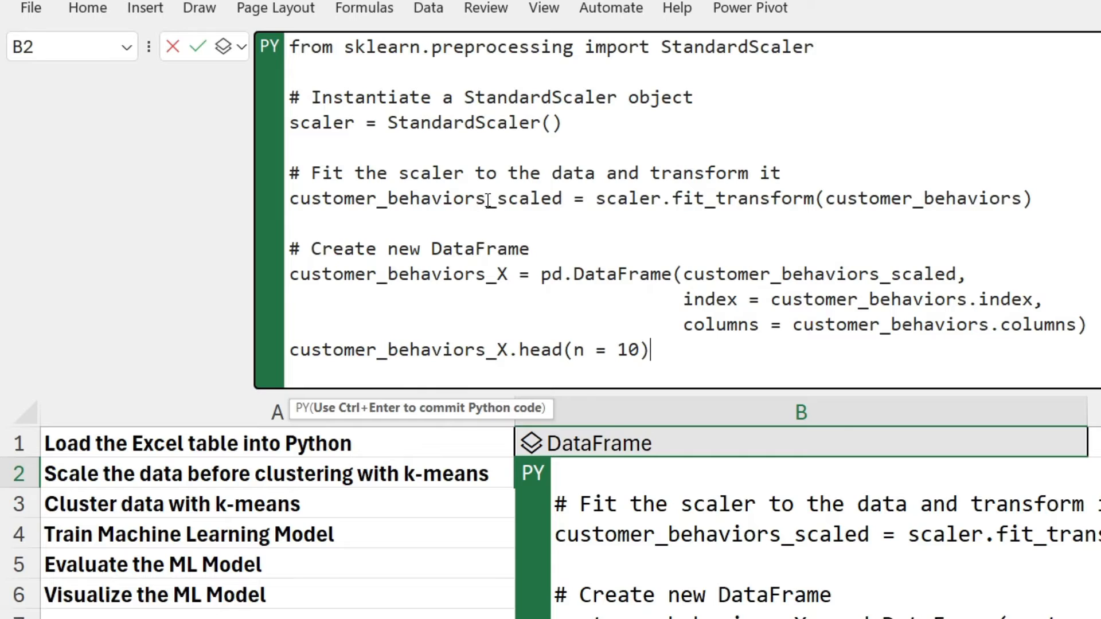
pyautogui.moveTo(452, 199)
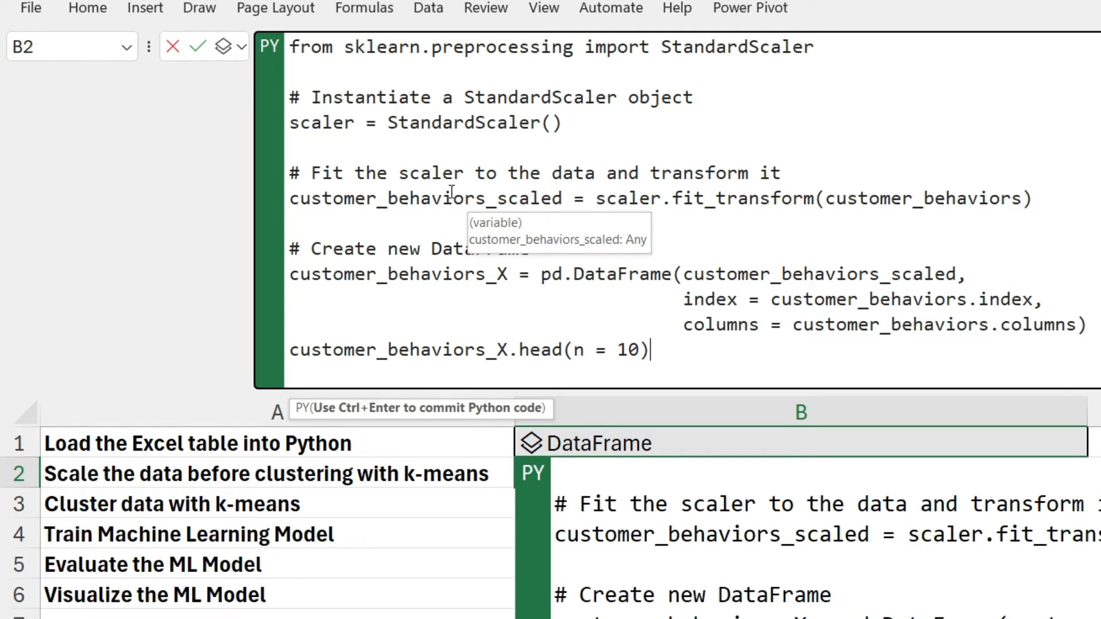
pyautogui.moveTo(618, 266)
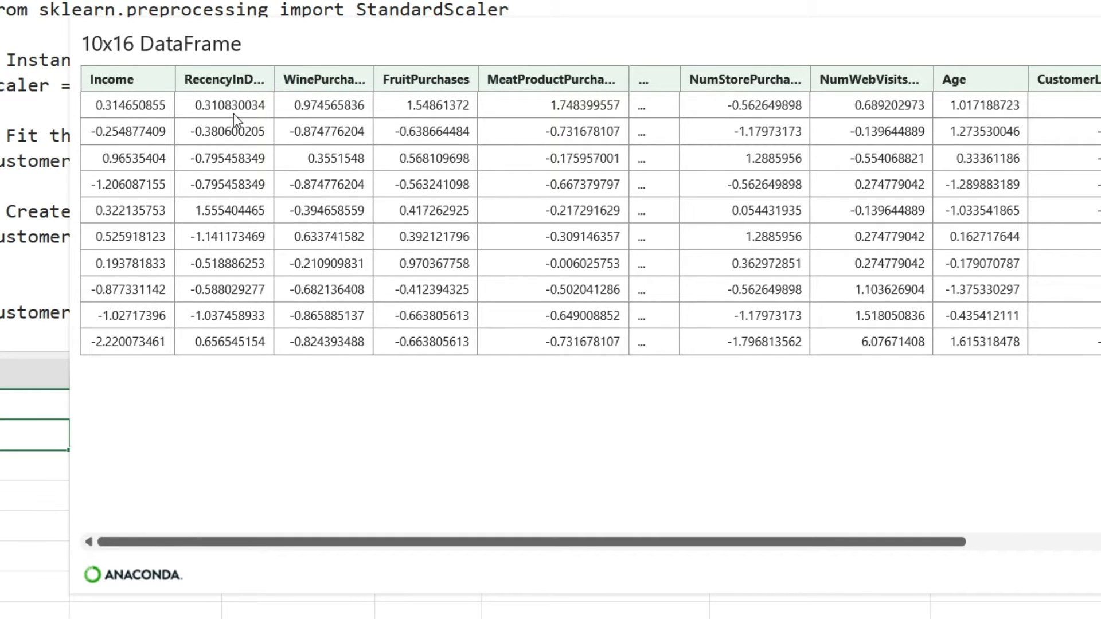
pyautogui.moveTo(468, 209)
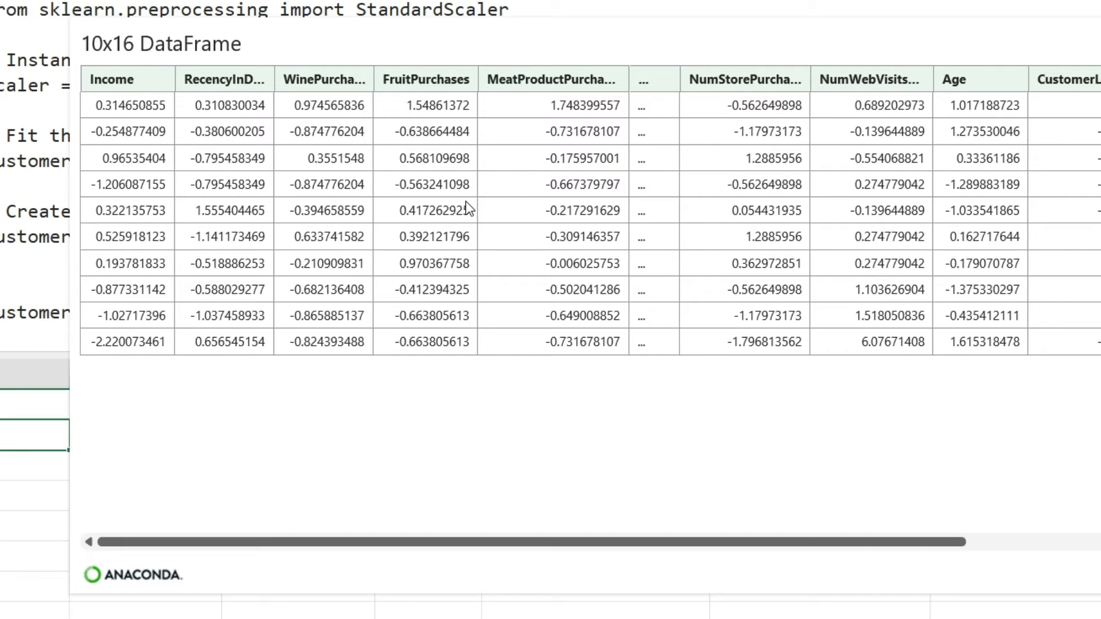
pyautogui.moveTo(121, 191)
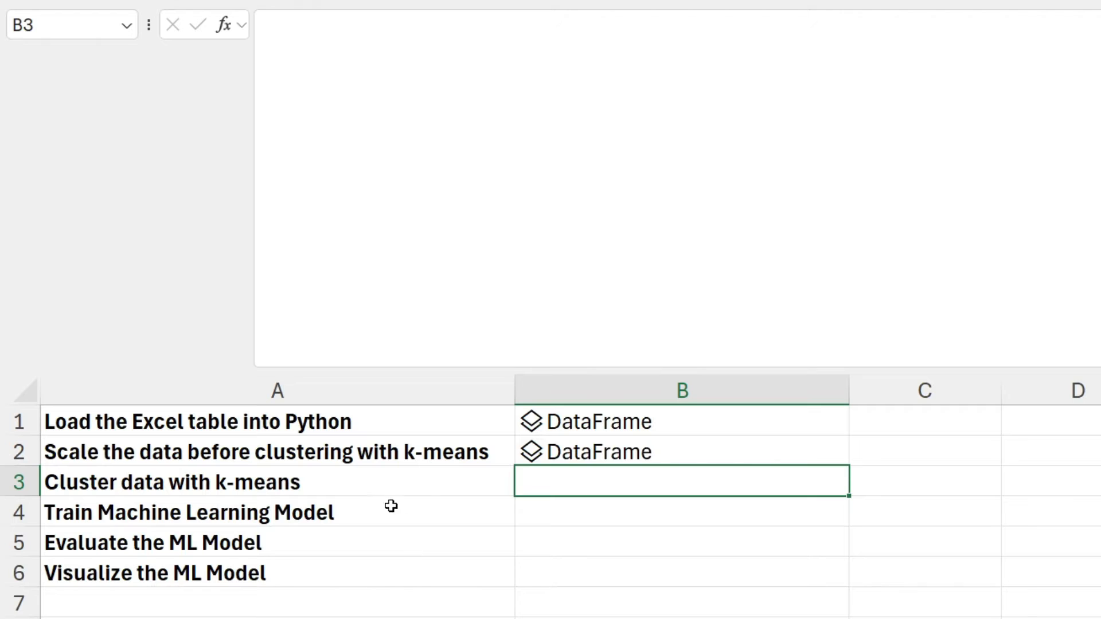
pyautogui.moveTo(419, 506)
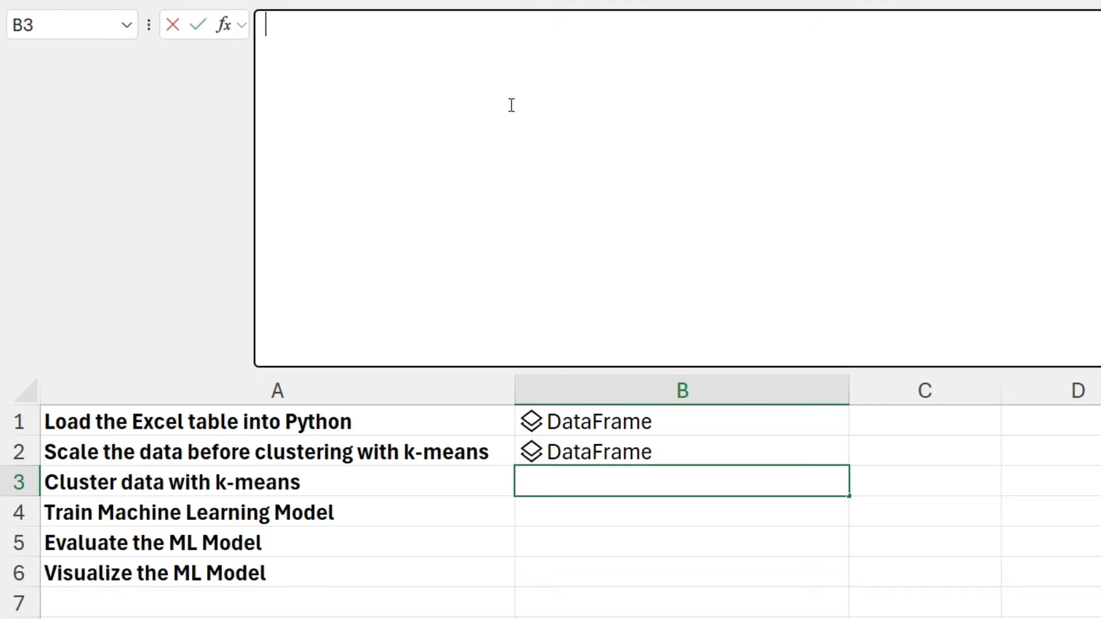
# Start a Python formula in B3 for the three-cluster KMeans code
pyautogui.write('=PY')
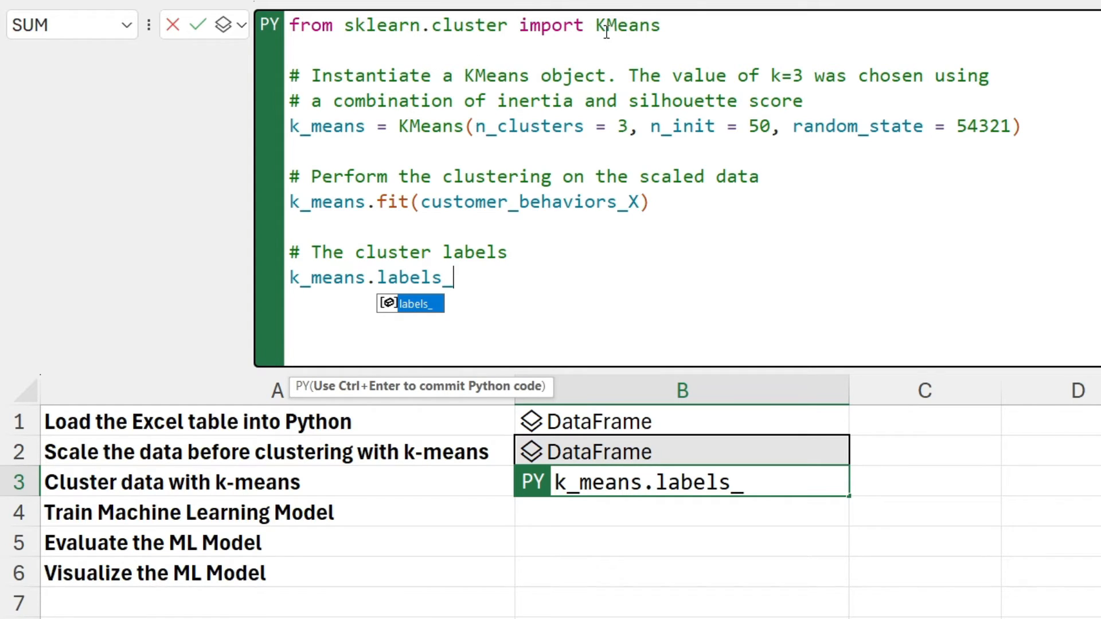
pyautogui.moveTo(620, 25)
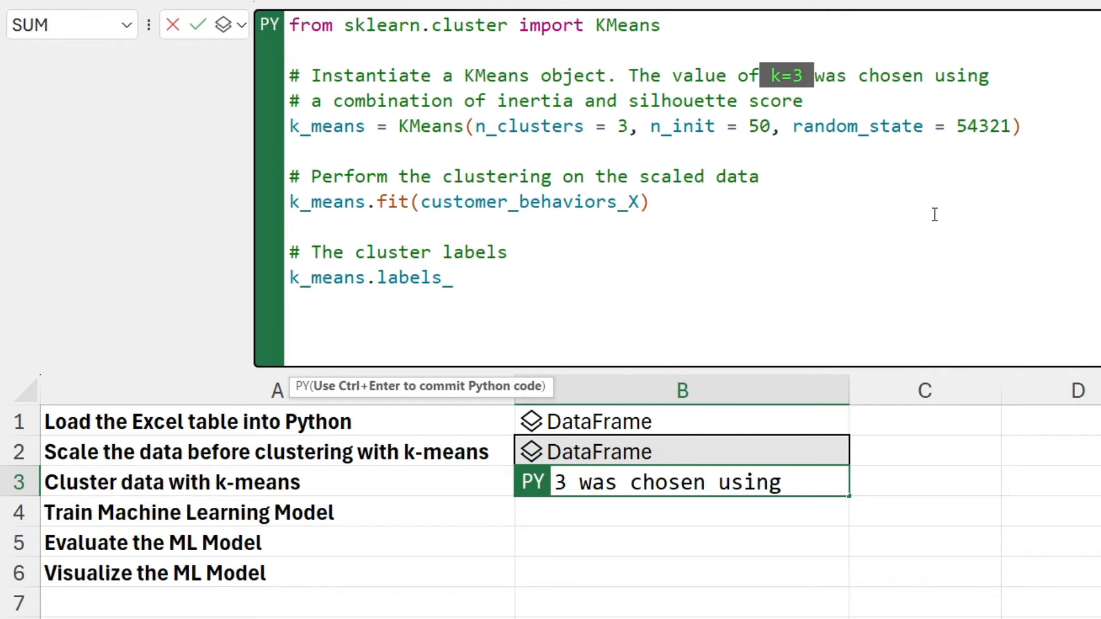
pyautogui.moveTo(567, 140)
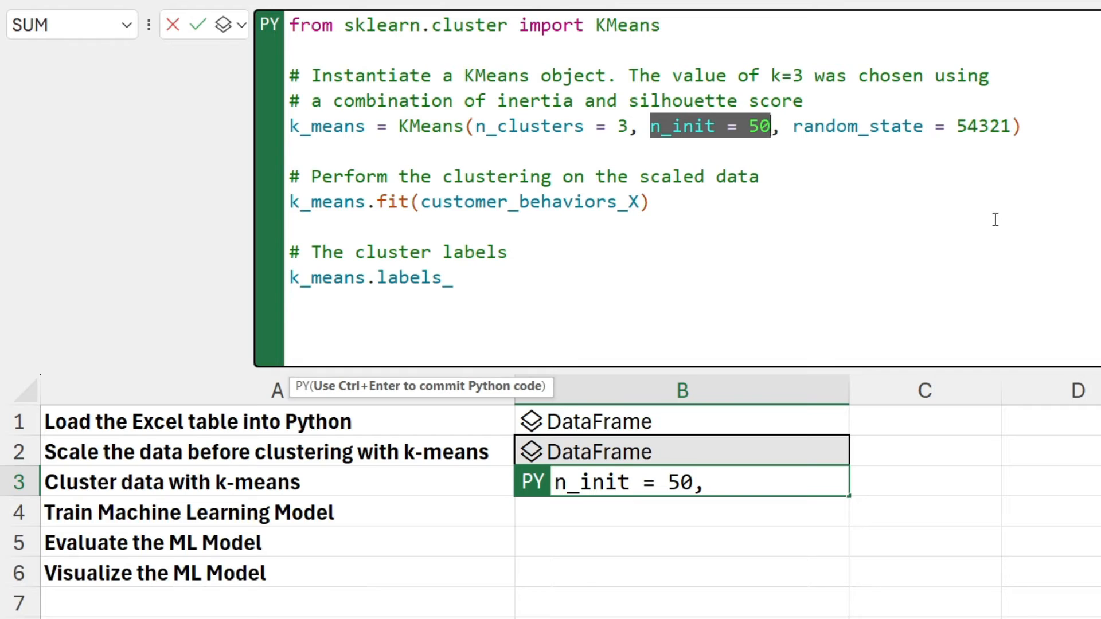
pyautogui.moveTo(803, 126)
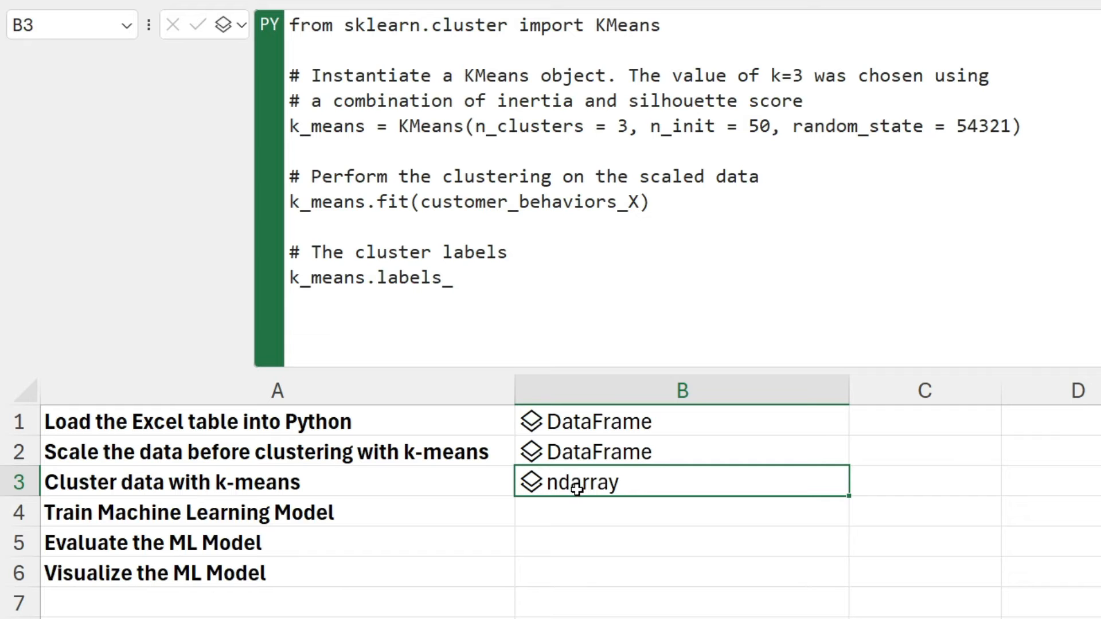
pyautogui.moveTo(528, 485)
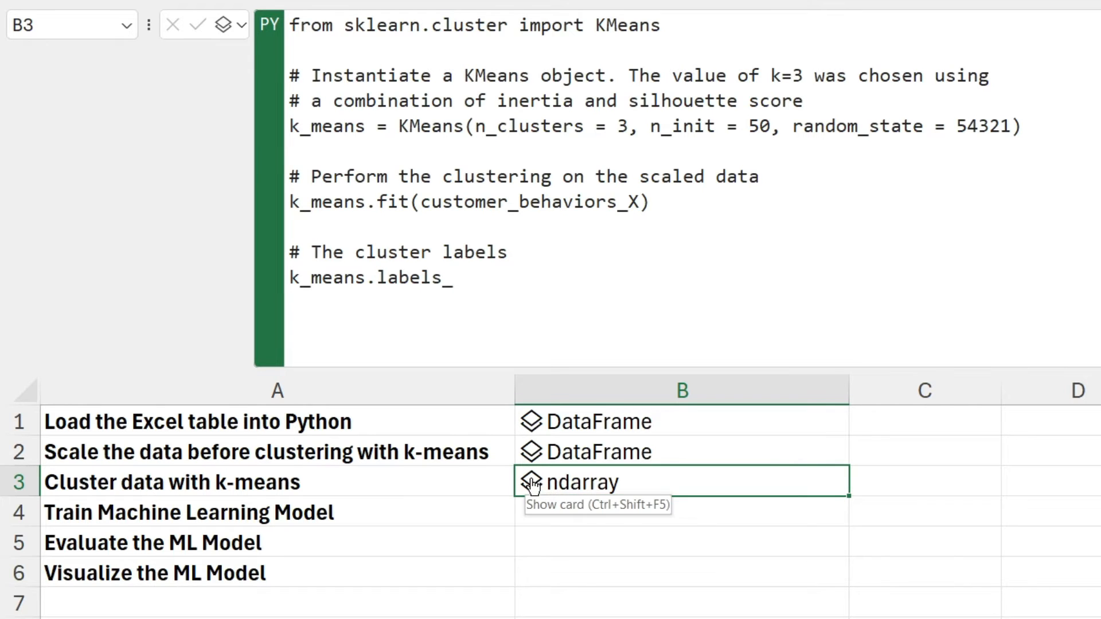
# Open B3's card previewing the 2205x1 ndarray of cluster labels 0, 1 and 2
pyautogui.click(528, 482)
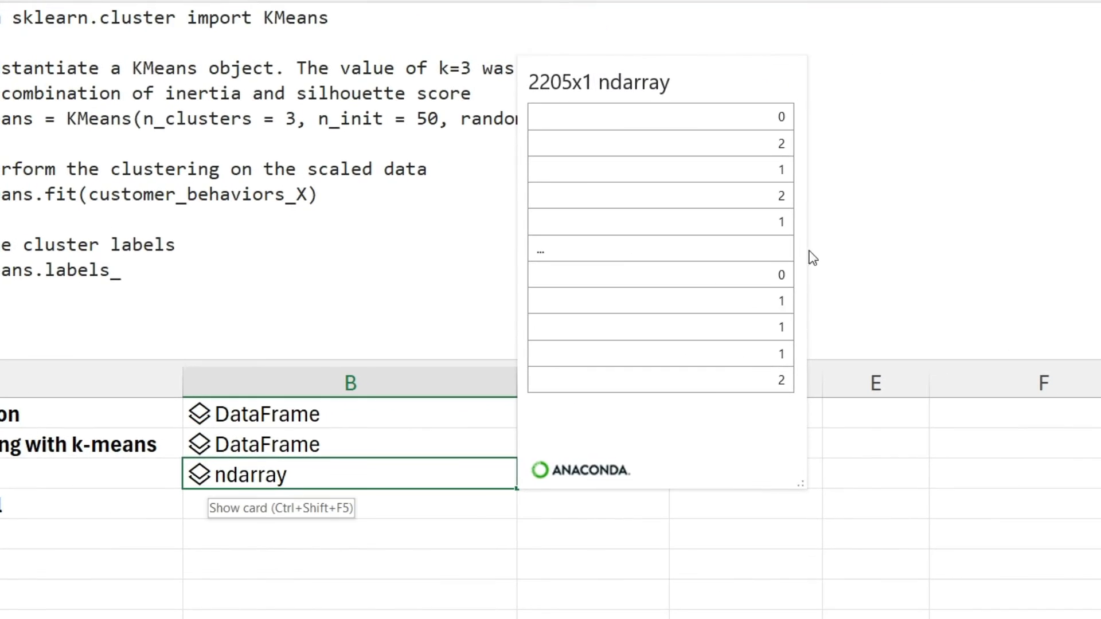
pyautogui.moveTo(782, 185)
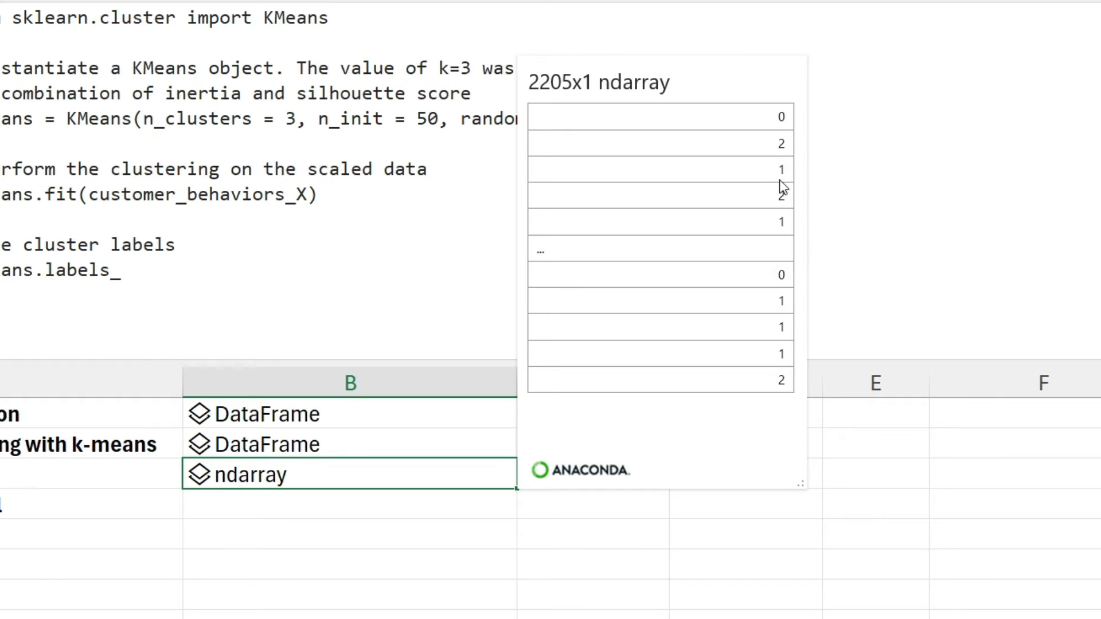
pyautogui.moveTo(775, 164)
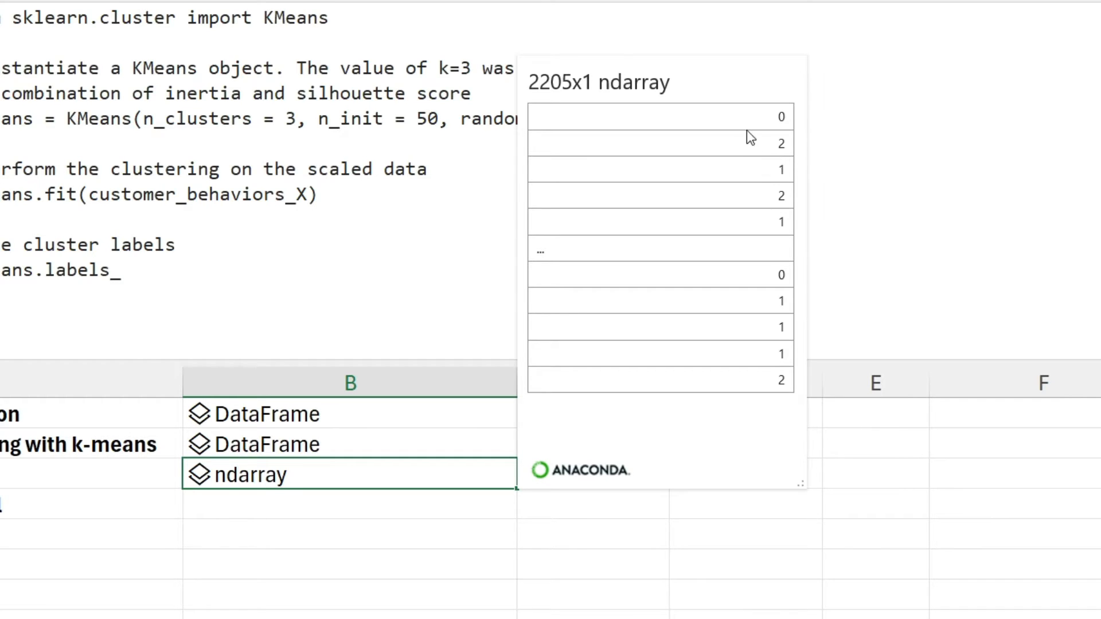
pyautogui.moveTo(763, 125)
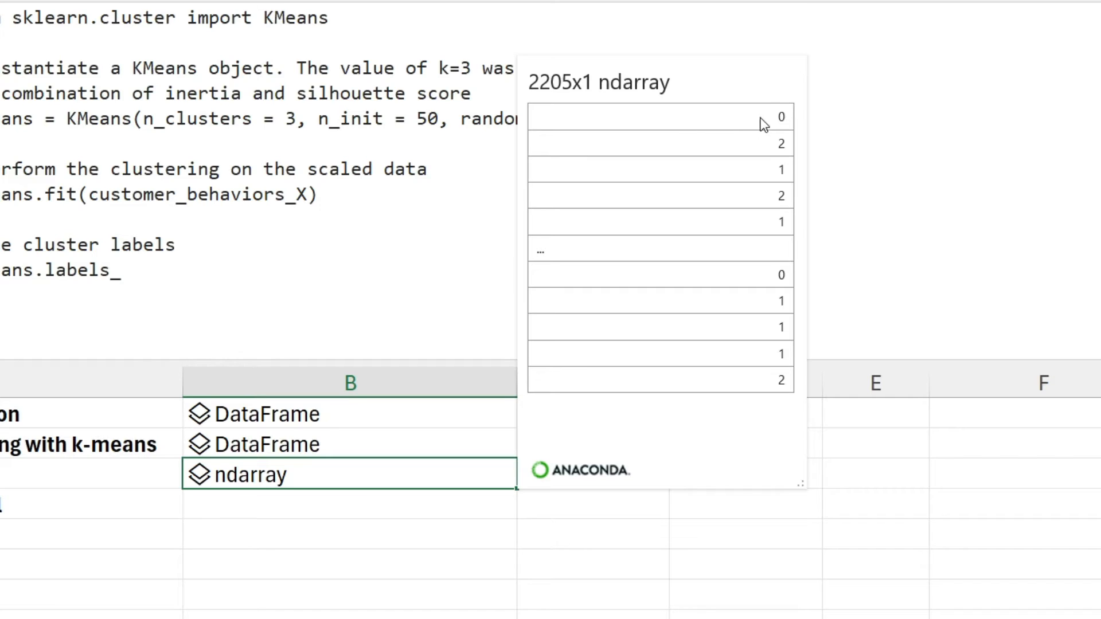
pyautogui.moveTo(753, 150)
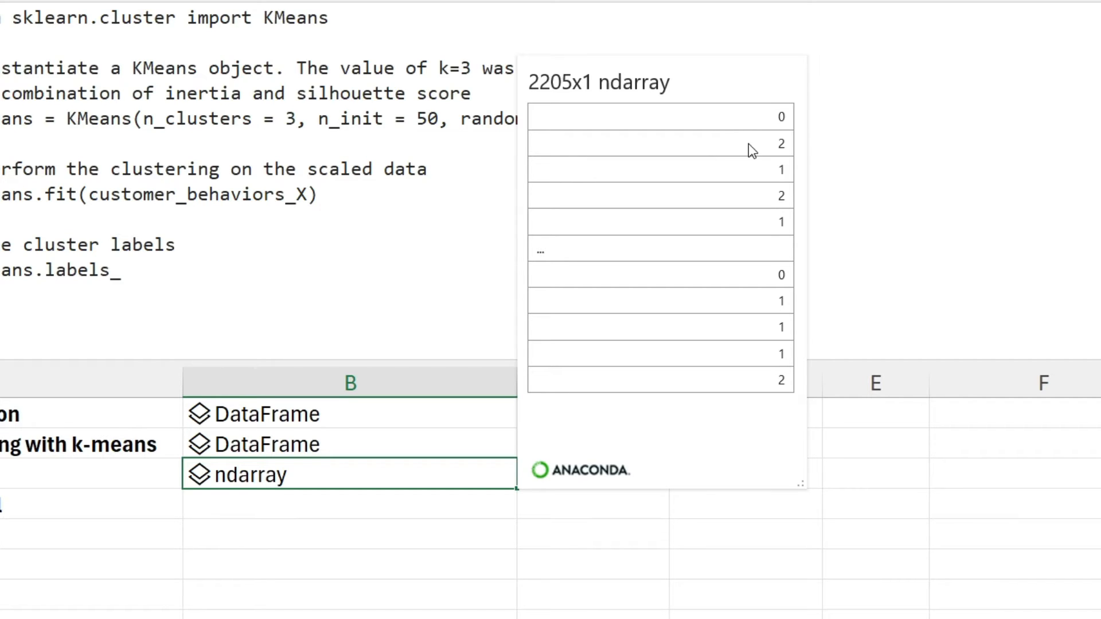
pyautogui.moveTo(706, 188)
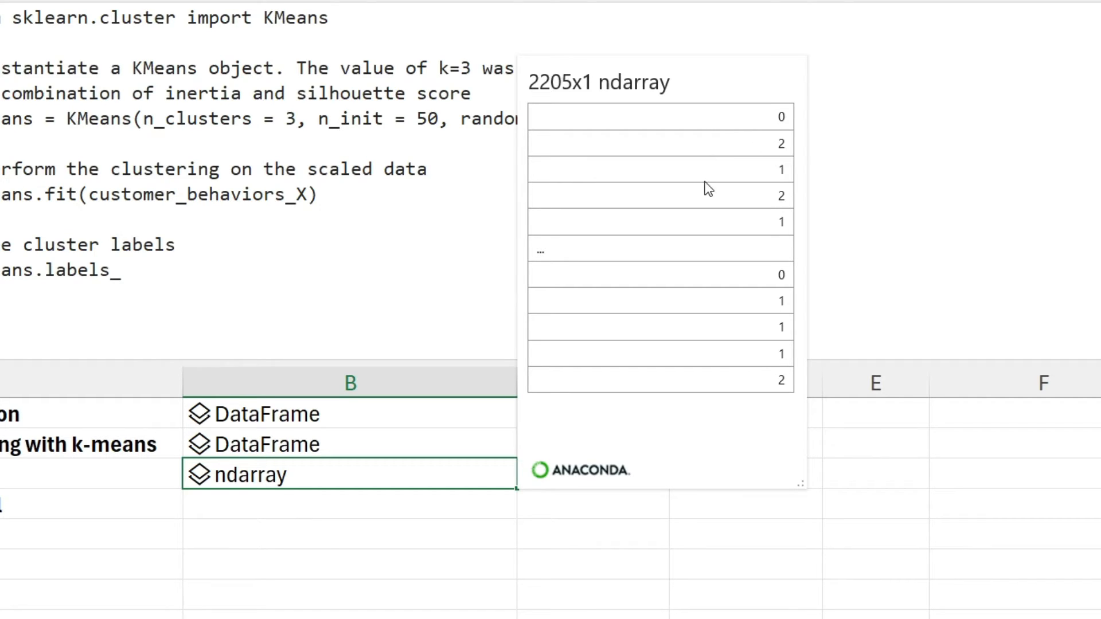
pyautogui.moveTo(786, 177)
pyautogui.write('behavior_tree.fit(customer_behaviors, k_means.labels_)')
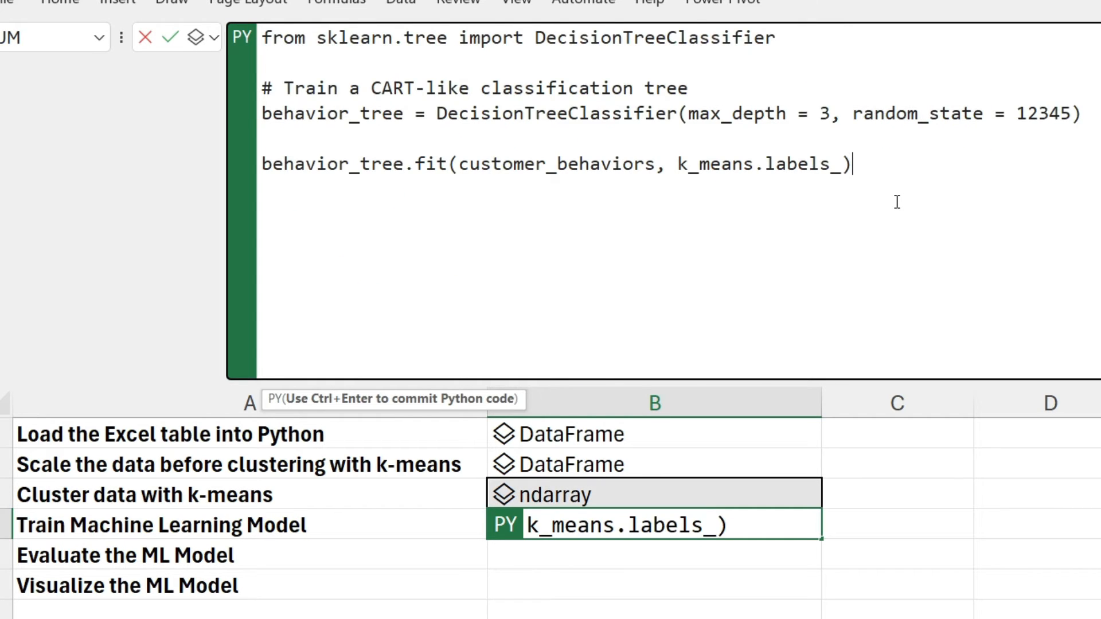
pyautogui.moveTo(670, 78)
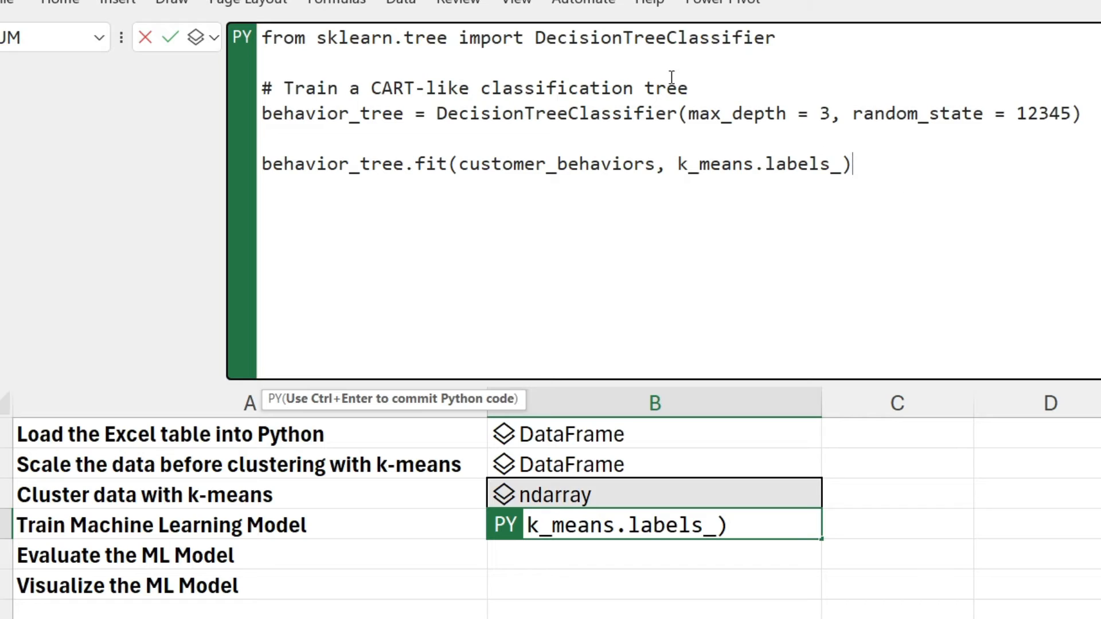
pyautogui.moveTo(652, 37)
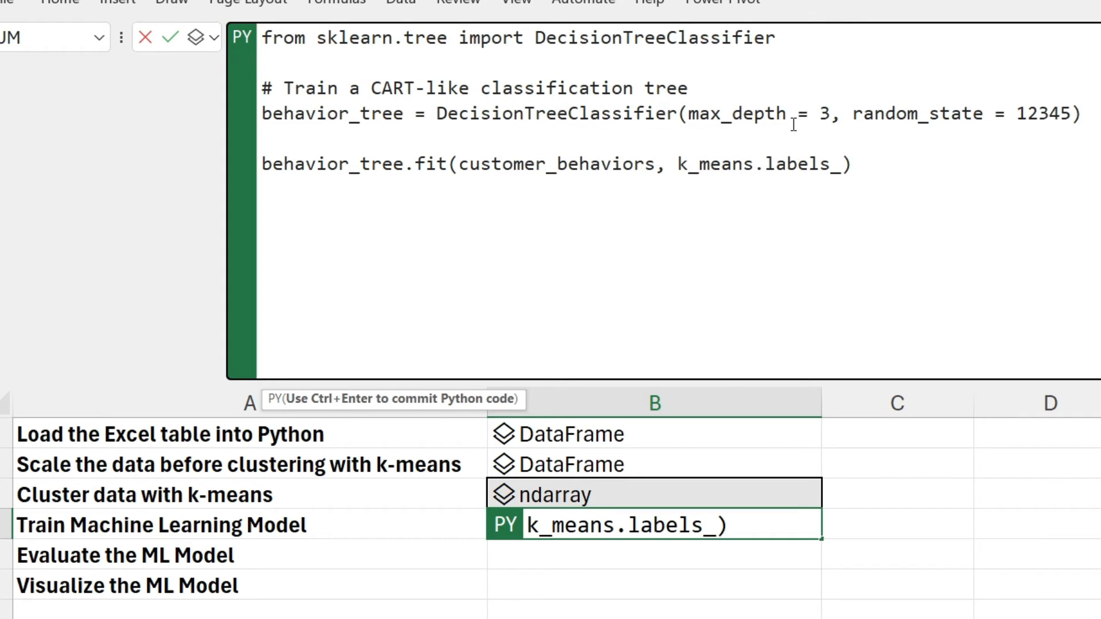
pyautogui.moveTo(793, 113)
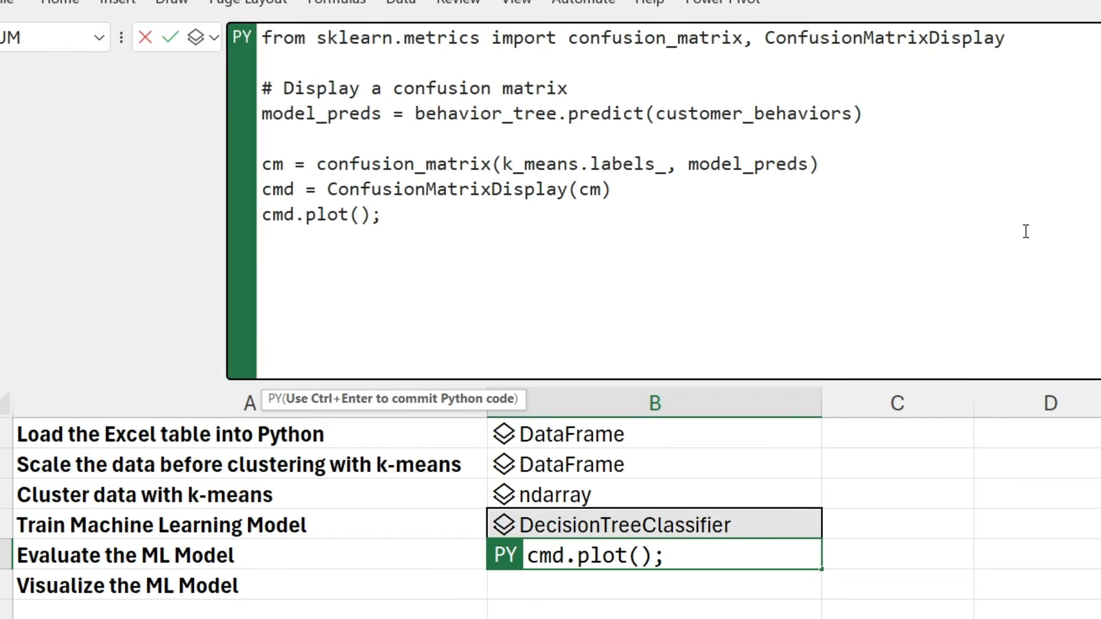
# Switch B5's confusion matrix output from Python object to Excel Value
pyautogui.click(382, 215)
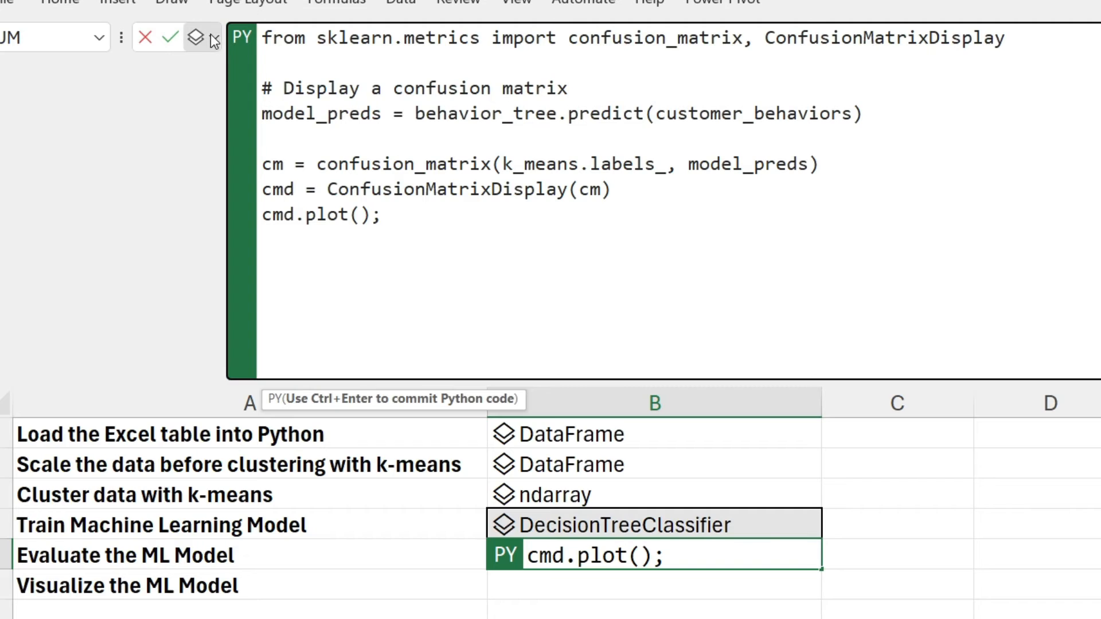
pyautogui.click(198, 37)
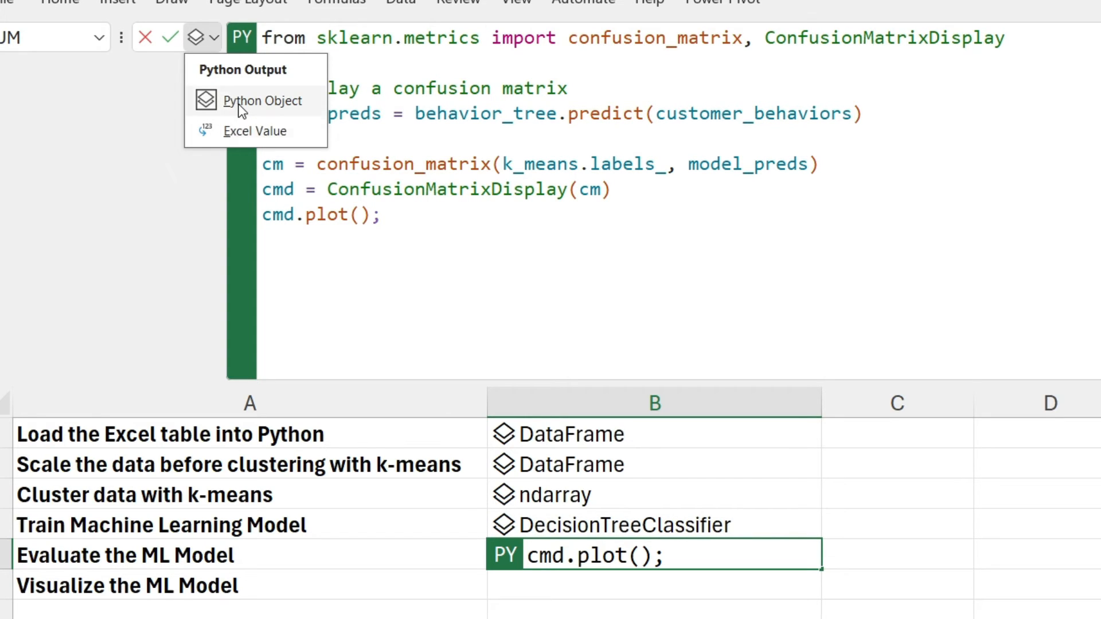
pyautogui.click(254, 131)
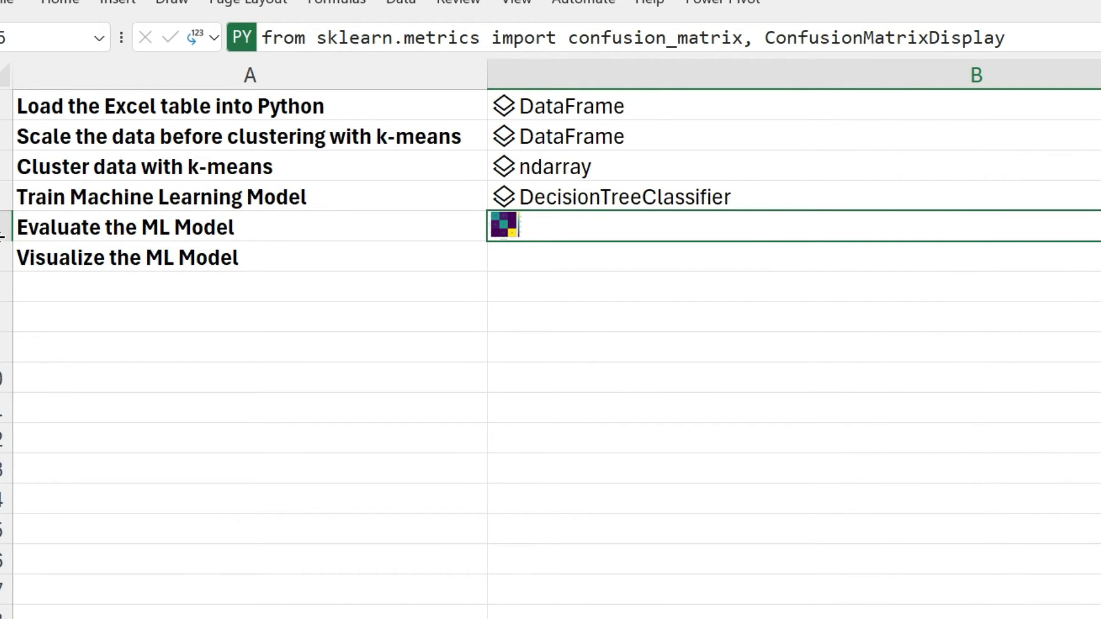
pyautogui.moveTo(0, 212); pyautogui.dragTo(0, 213)
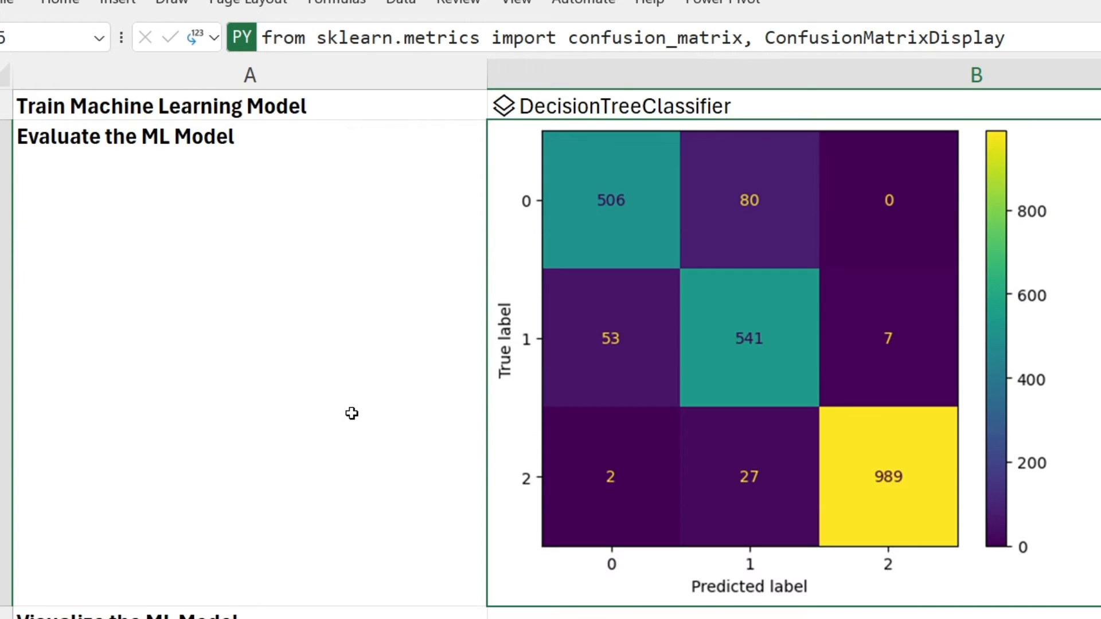
pyautogui.moveTo(523, 350)
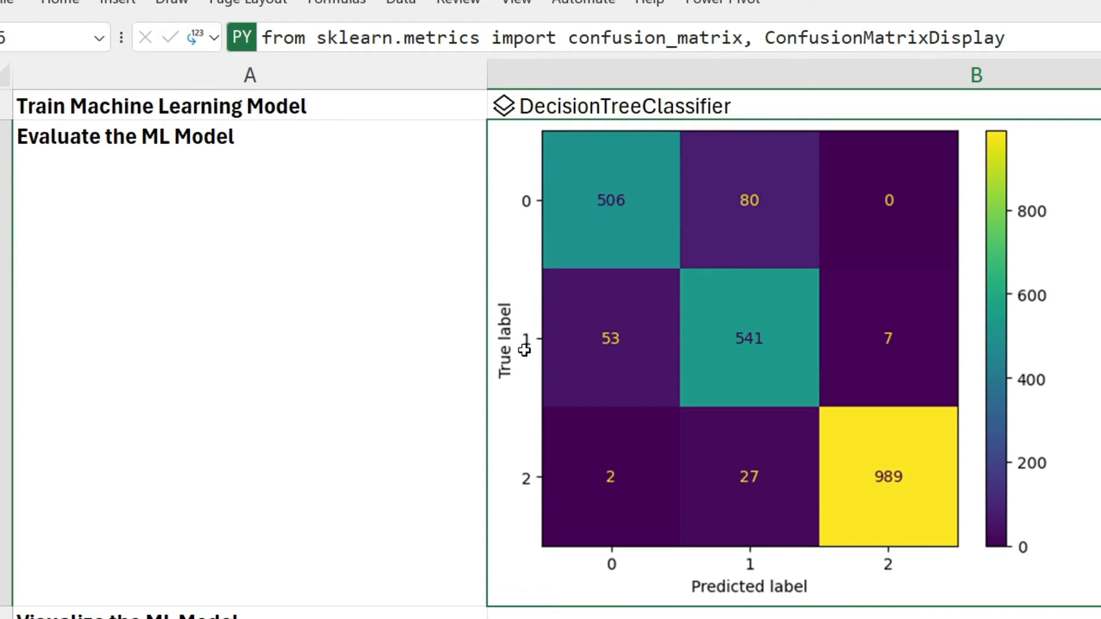
pyautogui.moveTo(514, 393)
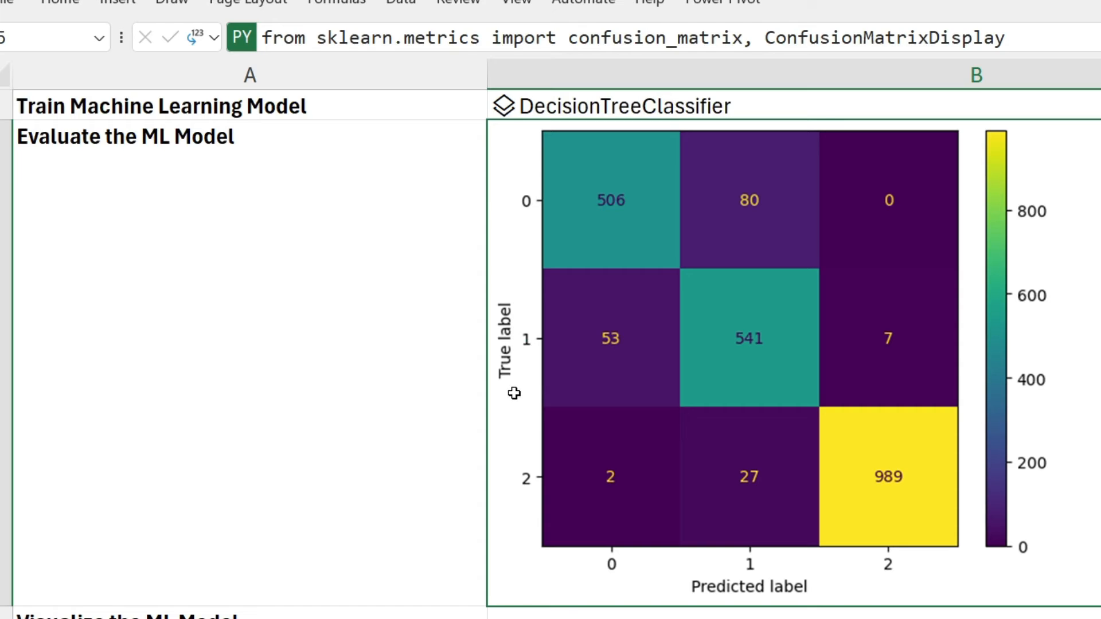
pyautogui.moveTo(530, 486)
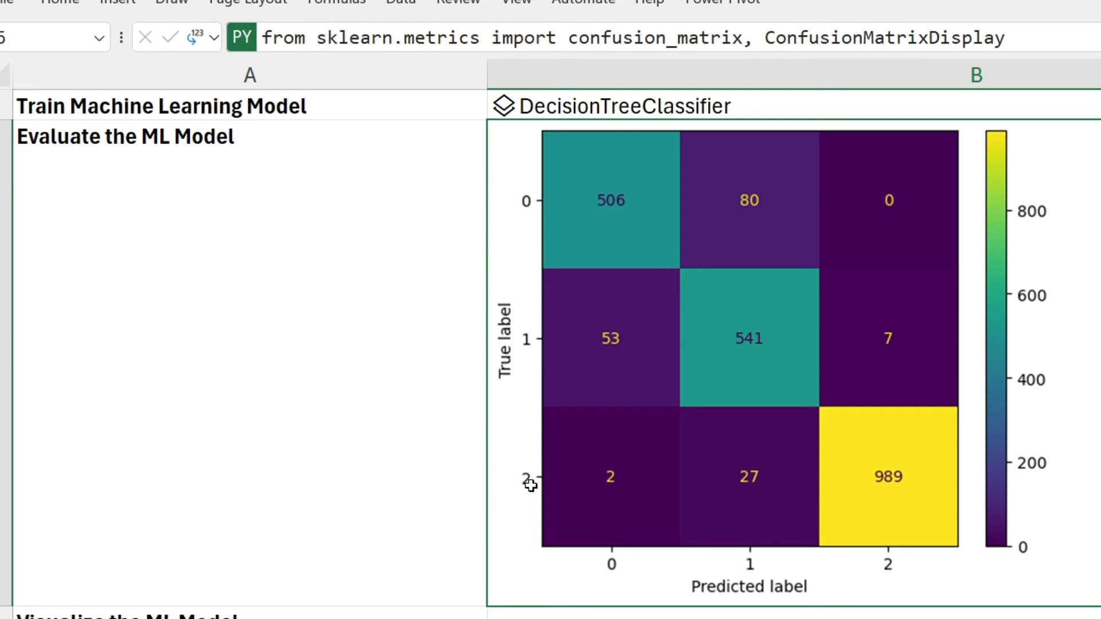
pyautogui.moveTo(801, 579)
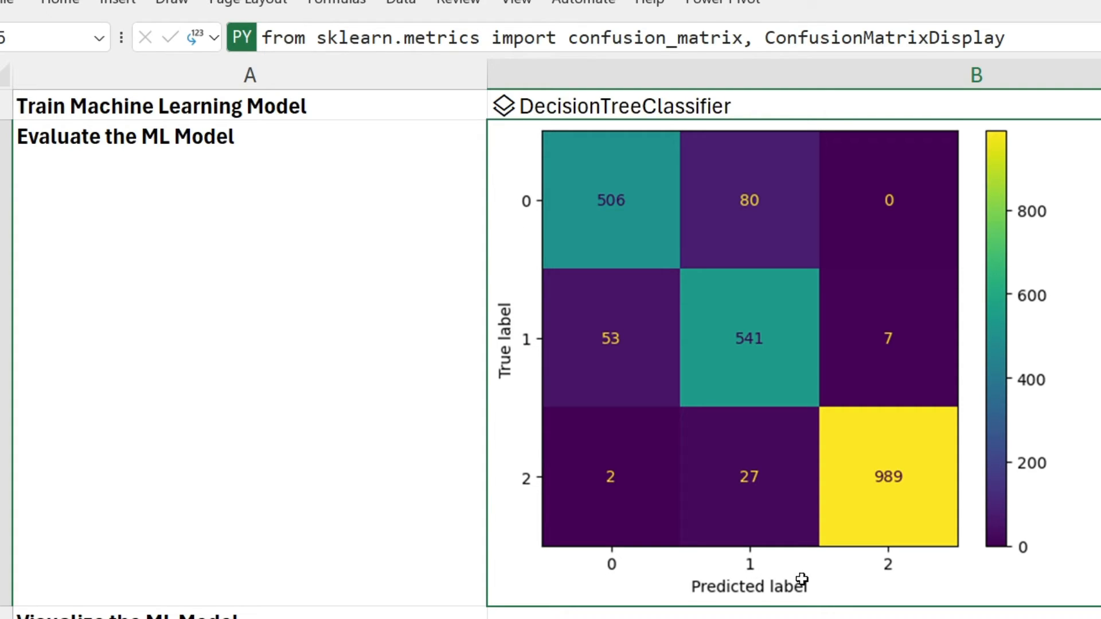
pyautogui.moveTo(802, 585)
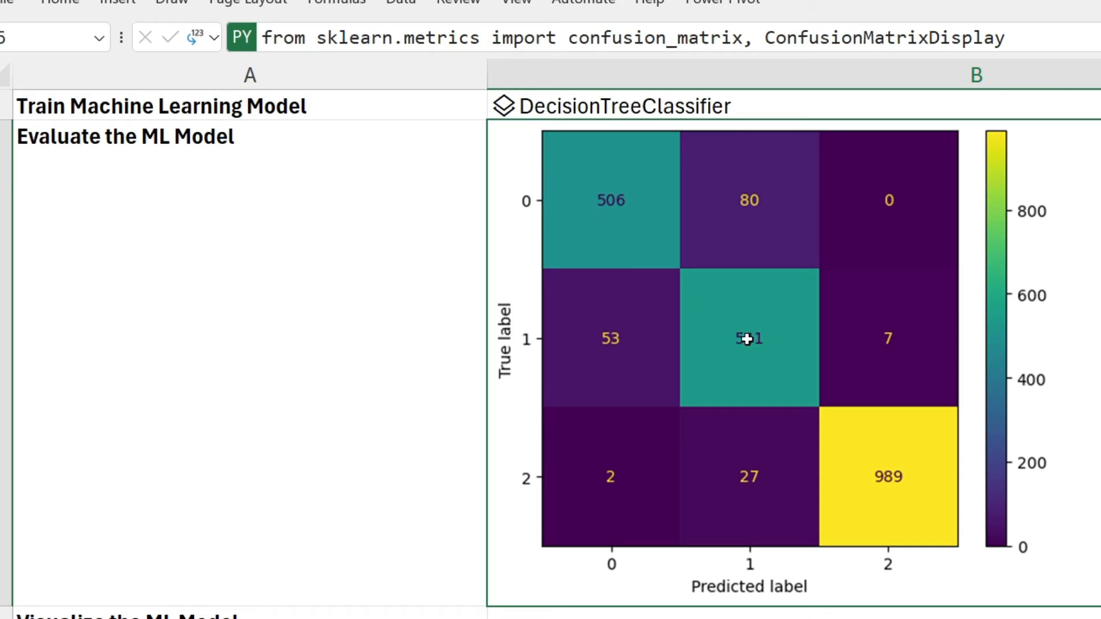
pyautogui.moveTo(832, 468)
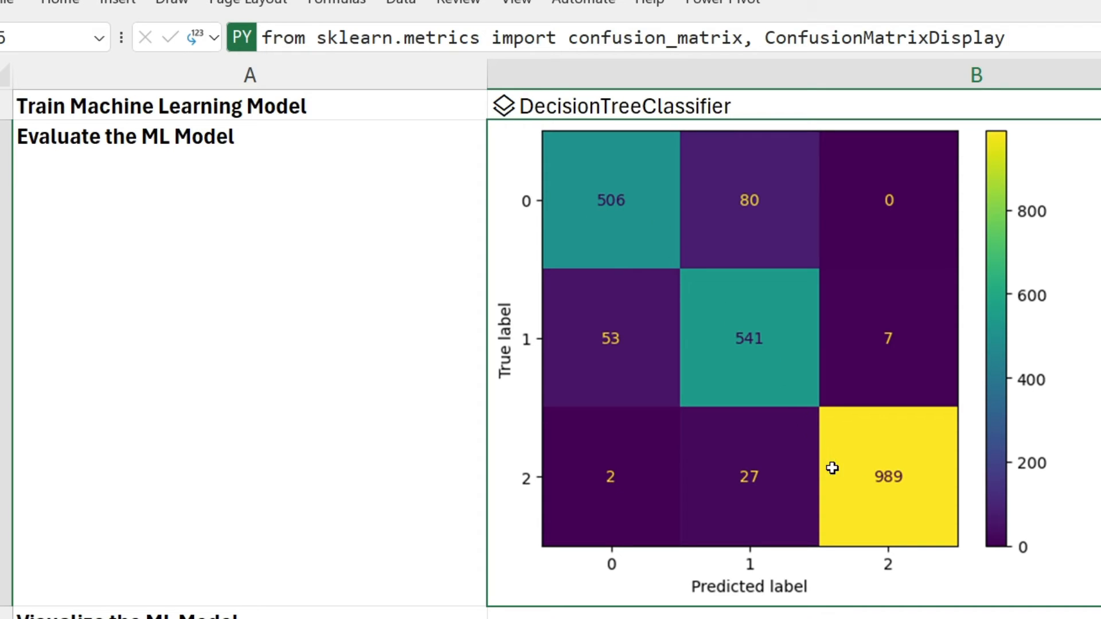
pyautogui.moveTo(886, 574)
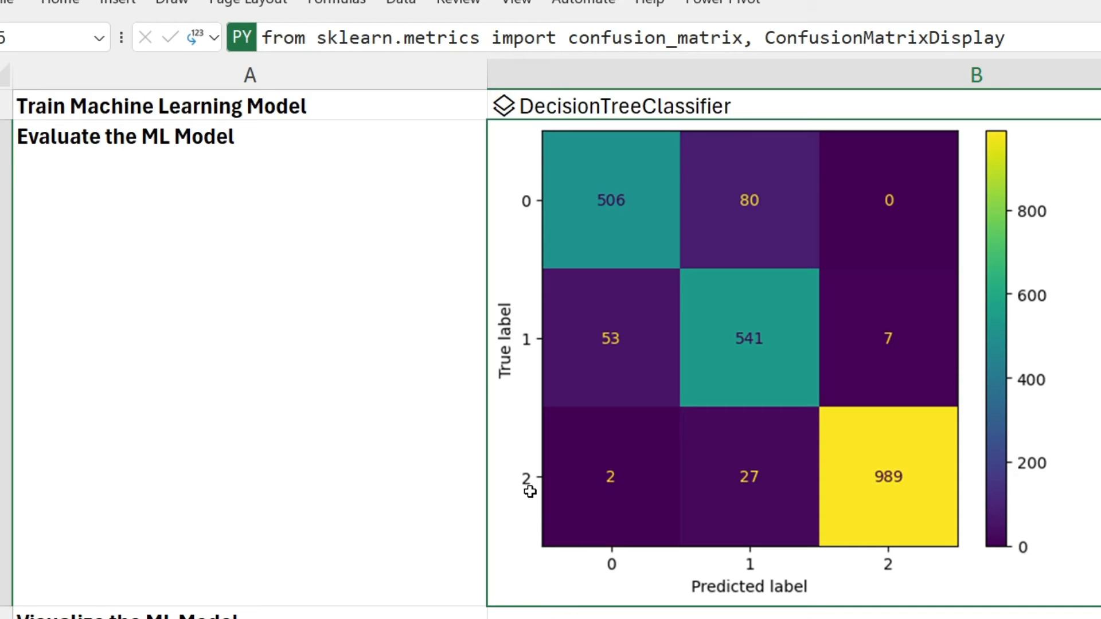
pyautogui.moveTo(854, 510)
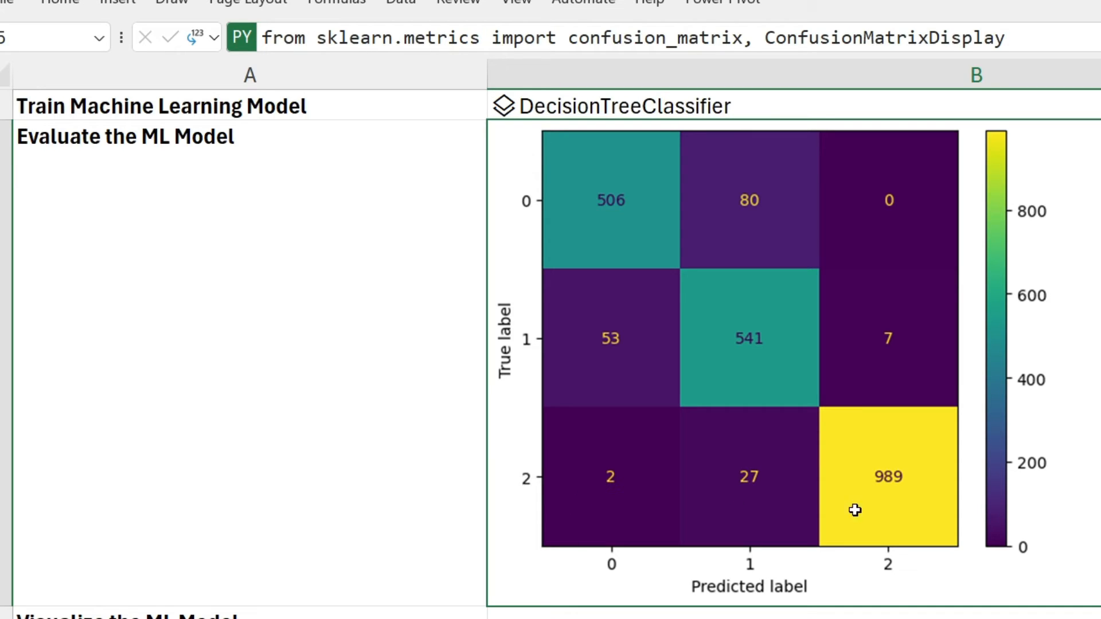
pyautogui.moveTo(872, 506)
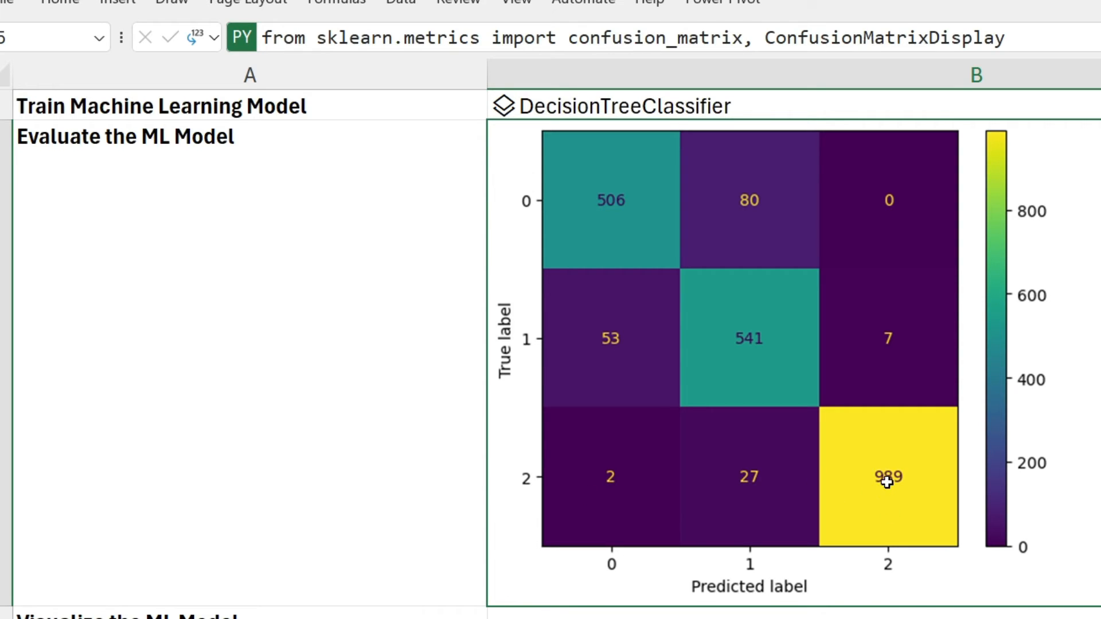
pyautogui.moveTo(706, 500)
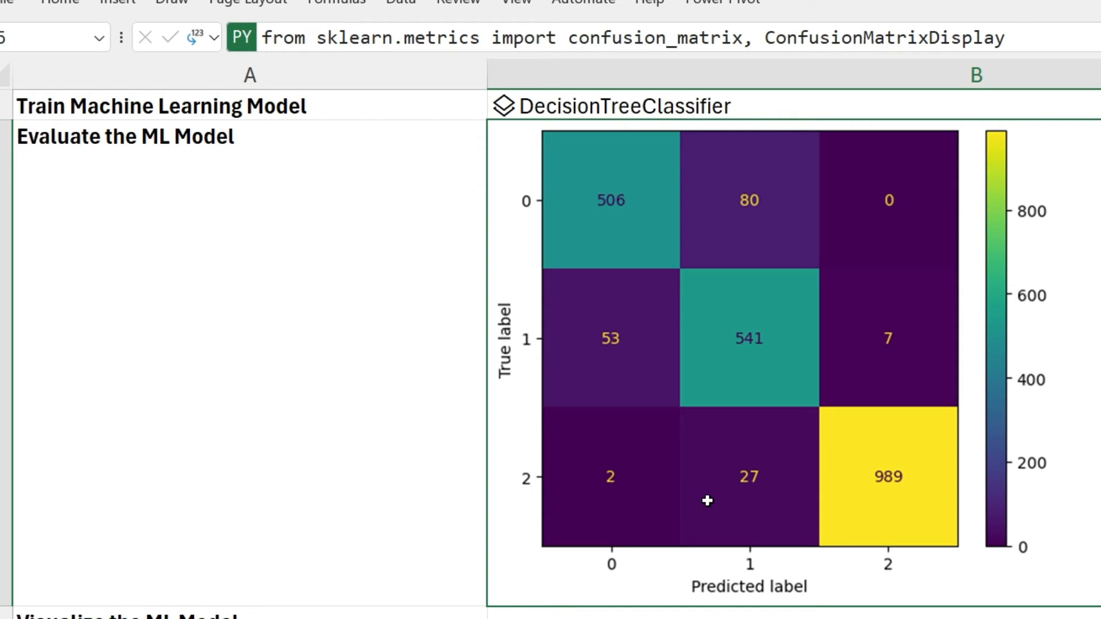
pyautogui.moveTo(754, 347)
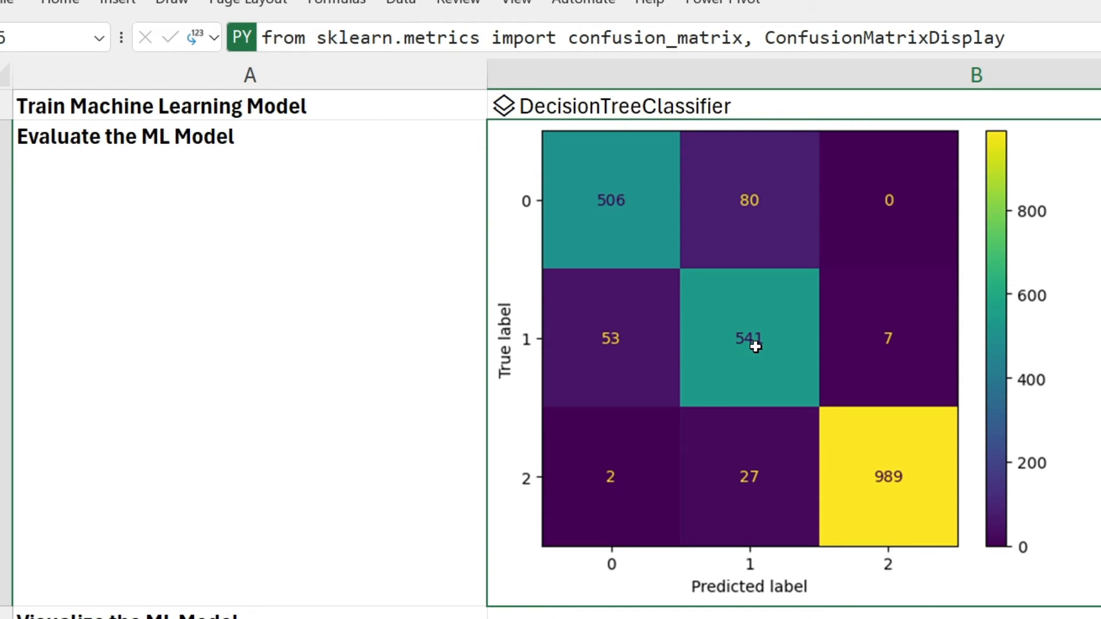
pyautogui.moveTo(673, 359)
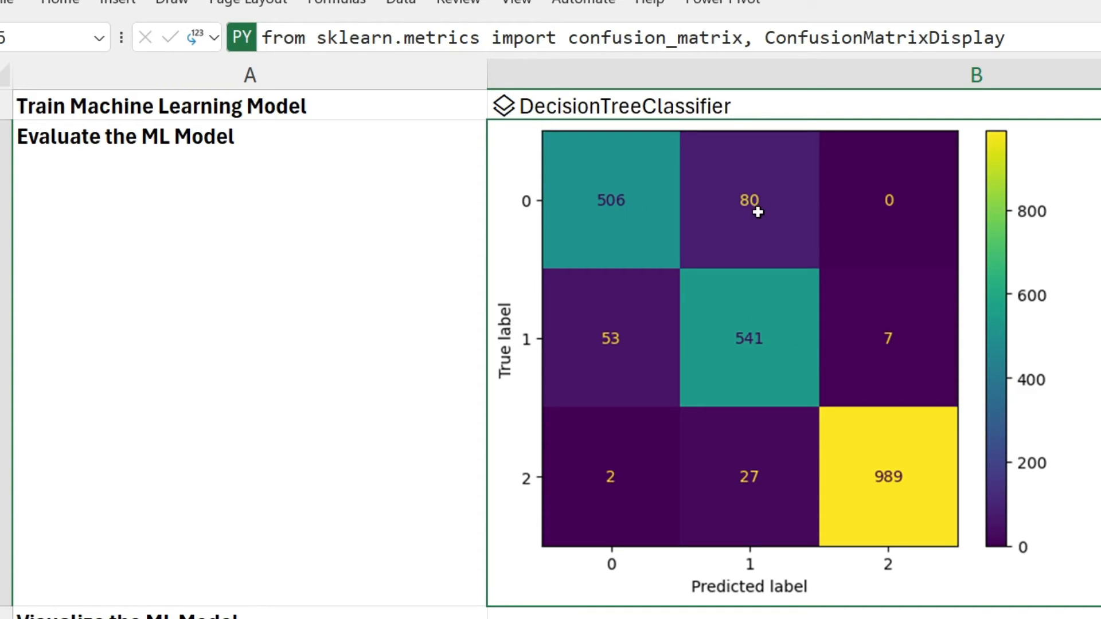
pyautogui.moveTo(809, 274)
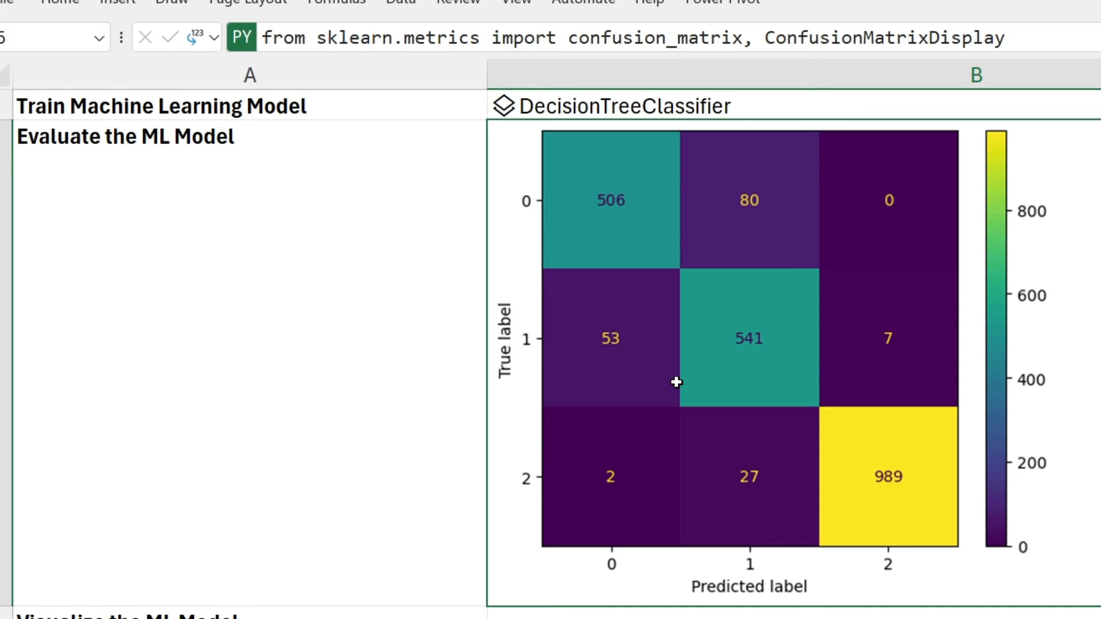
# Scroll down to B6 beside Visualize the ML Model for the plot_tree code
pyautogui.scroll(-3)
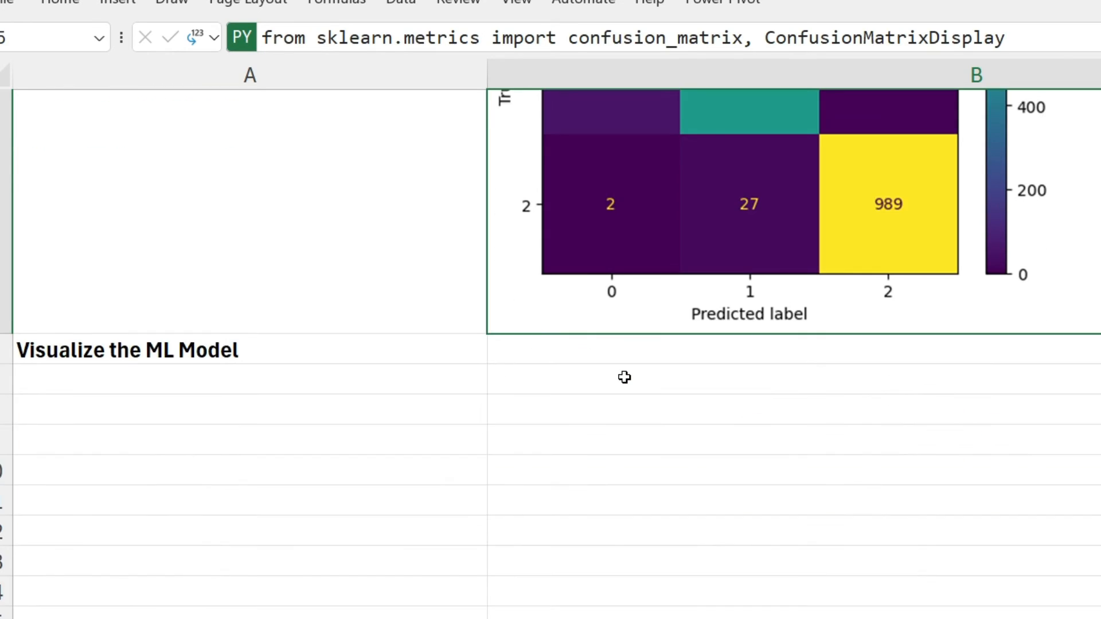
pyautogui.scroll(-3)
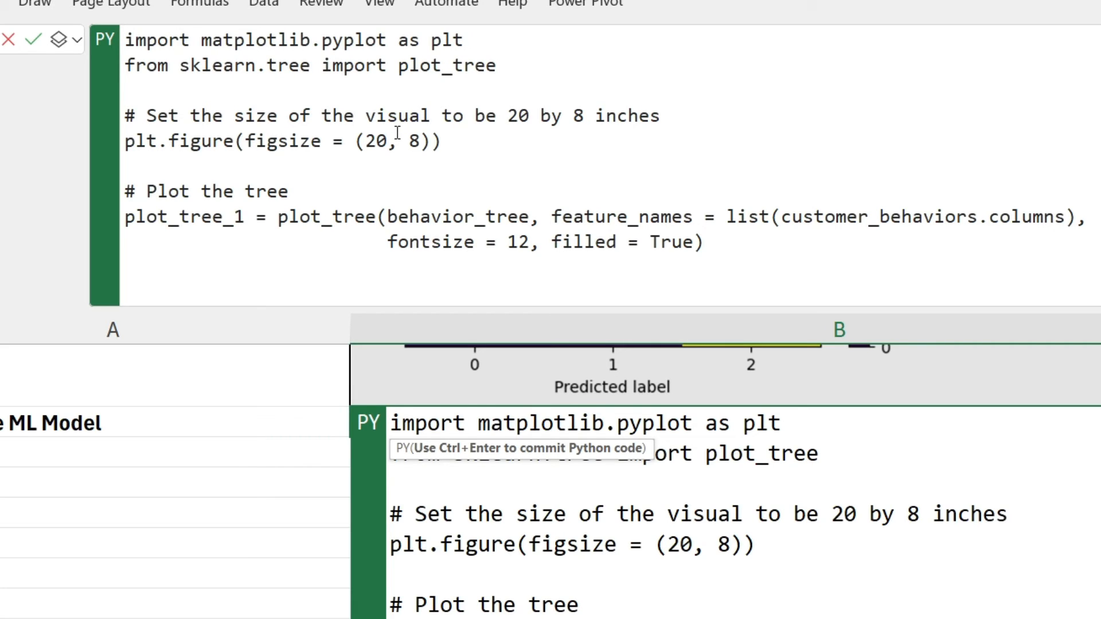
pyautogui.moveTo(368, 150)
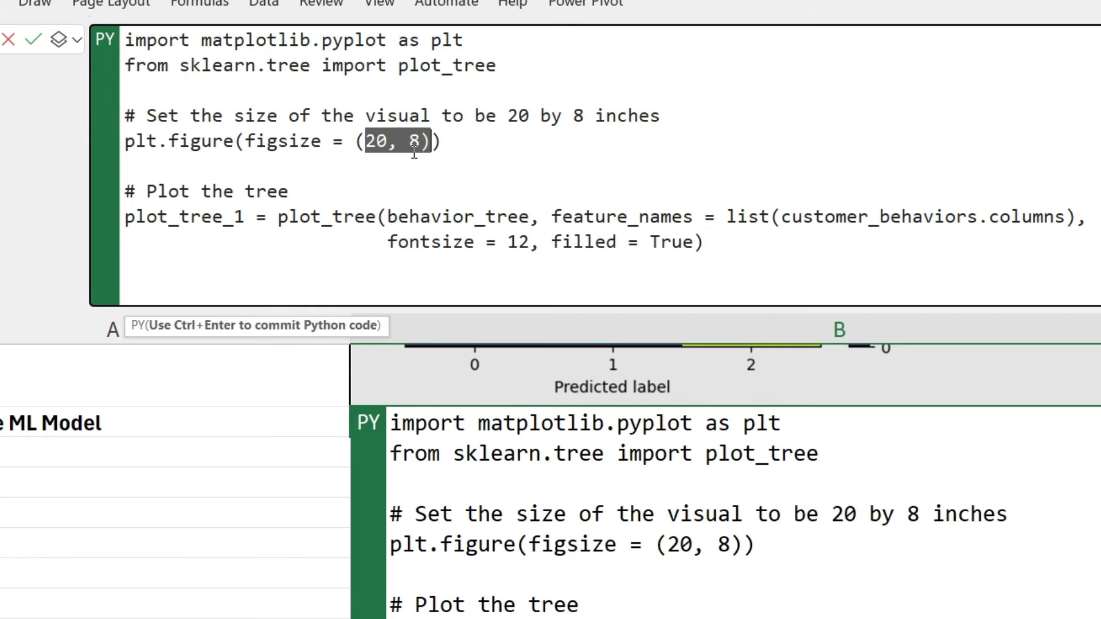
pyautogui.click(76, 40)
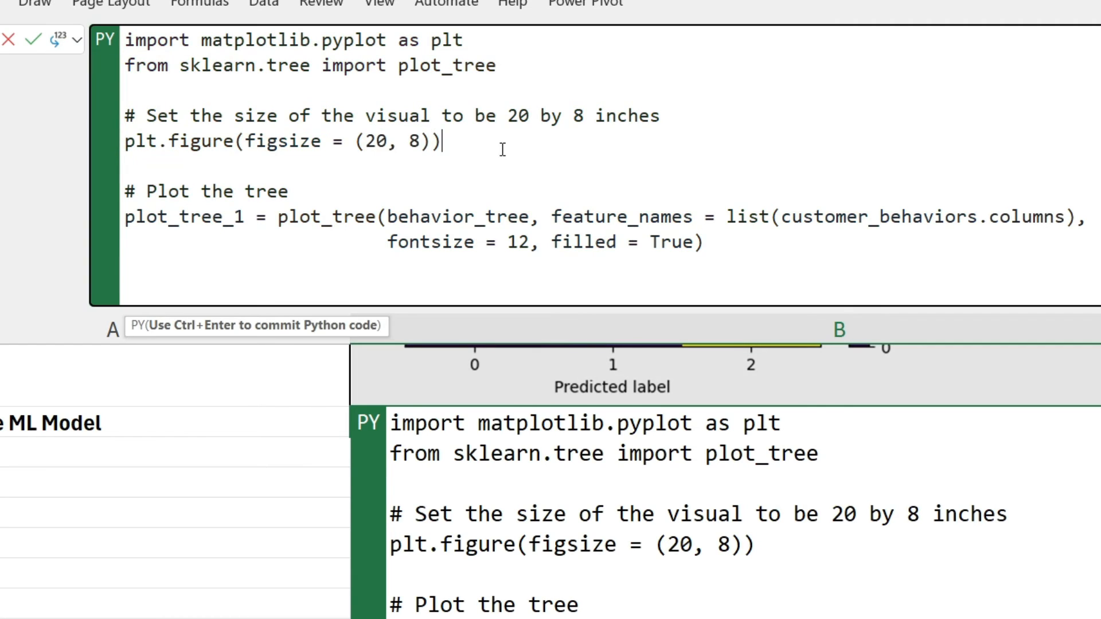
# Run B6's Python code to render the depth-3 decision tree plot
pyautogui.press('ctrl+enter')
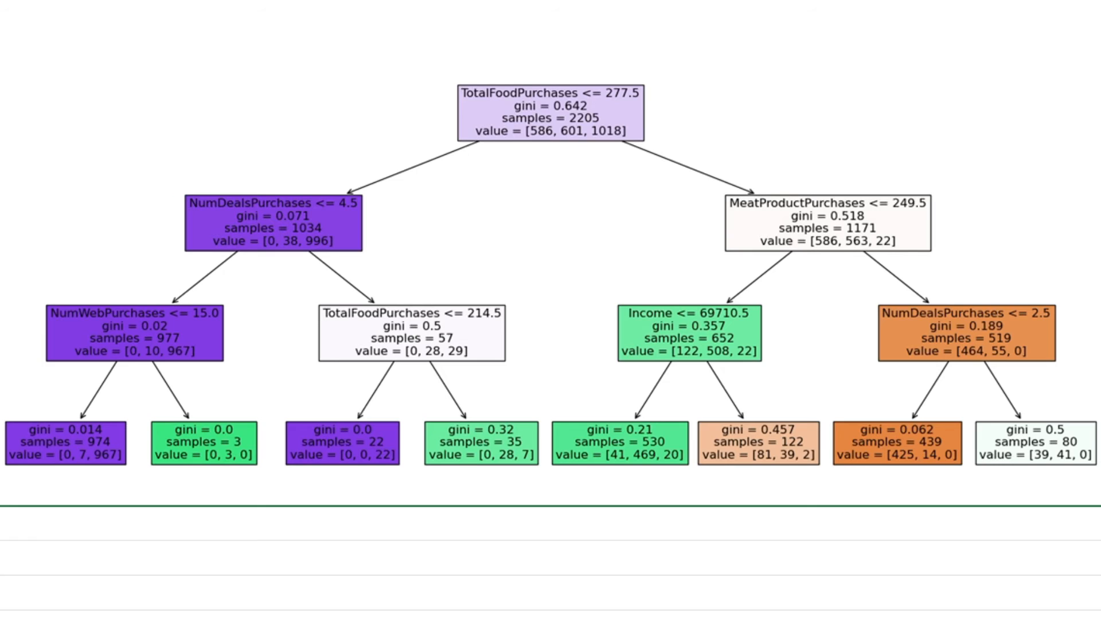
pyautogui.moveTo(577, 319)
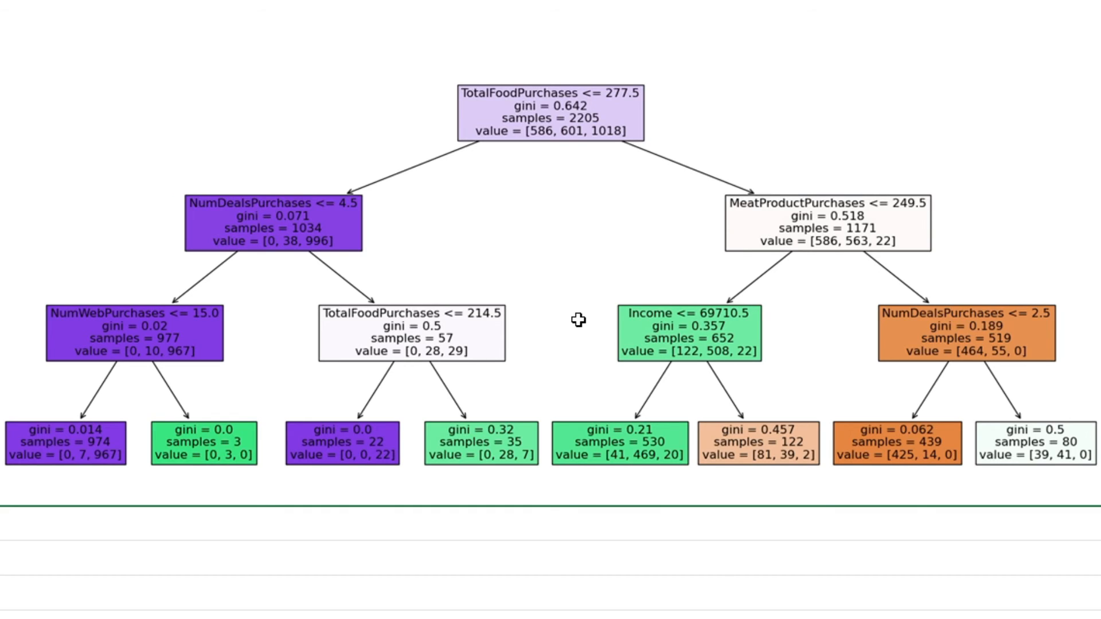
pyautogui.moveTo(457, 440)
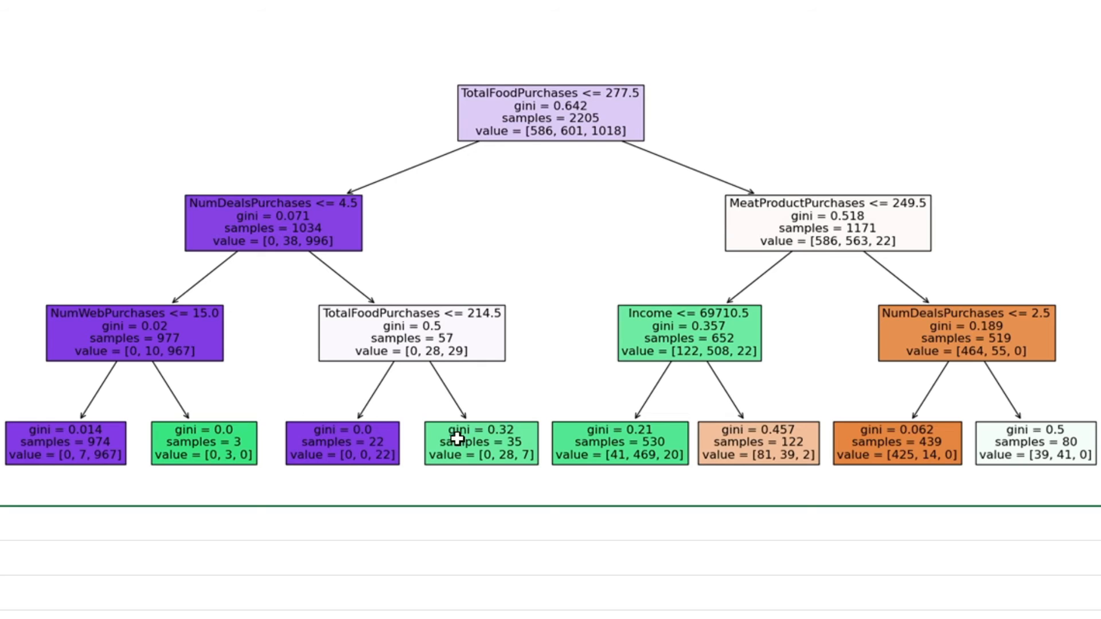
pyautogui.moveTo(691, 450)
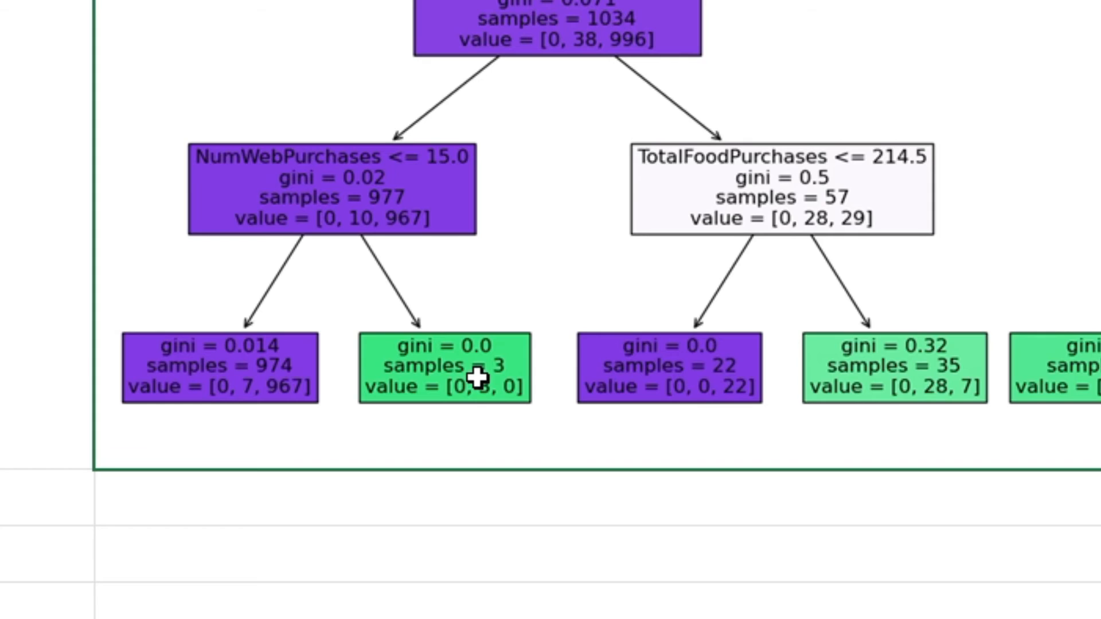
pyautogui.moveTo(498, 409)
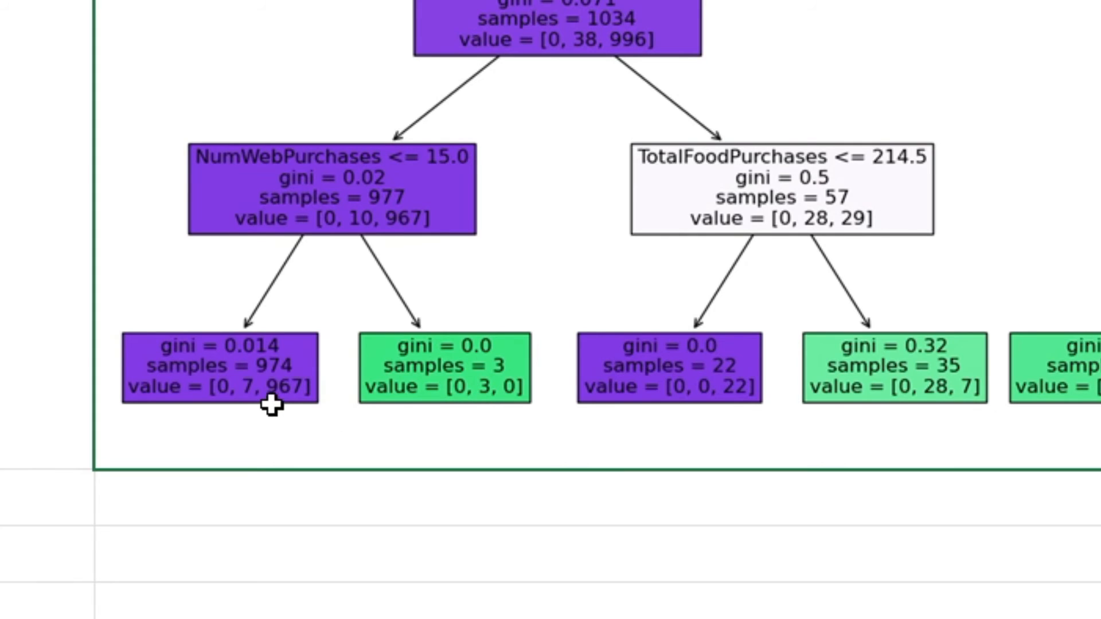
pyautogui.moveTo(281, 412)
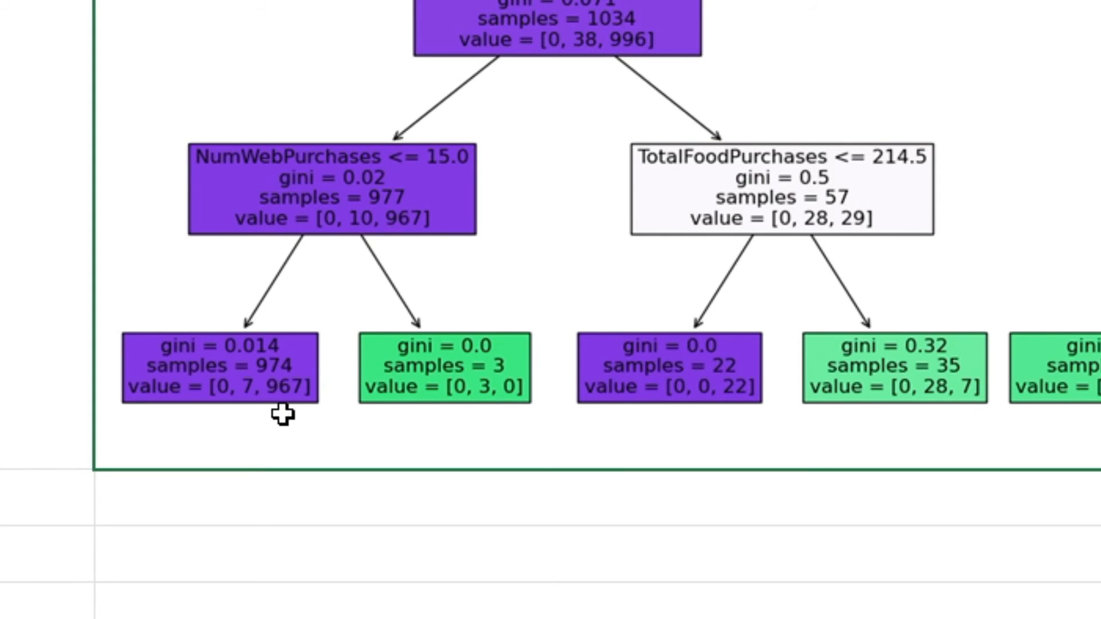
pyautogui.moveTo(280, 409)
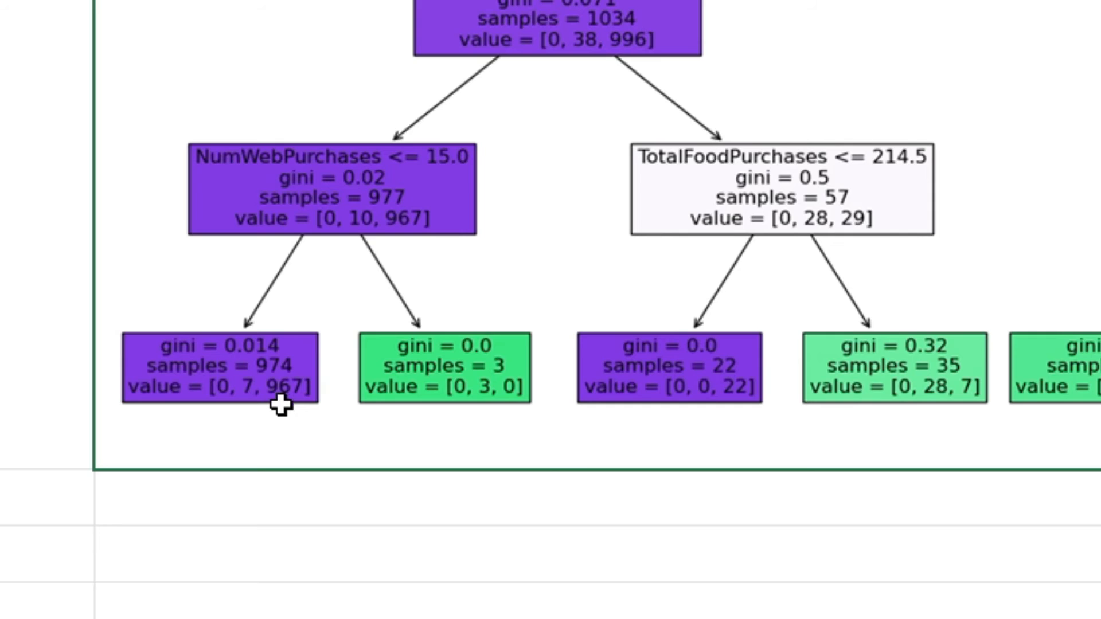
pyautogui.moveTo(309, 400)
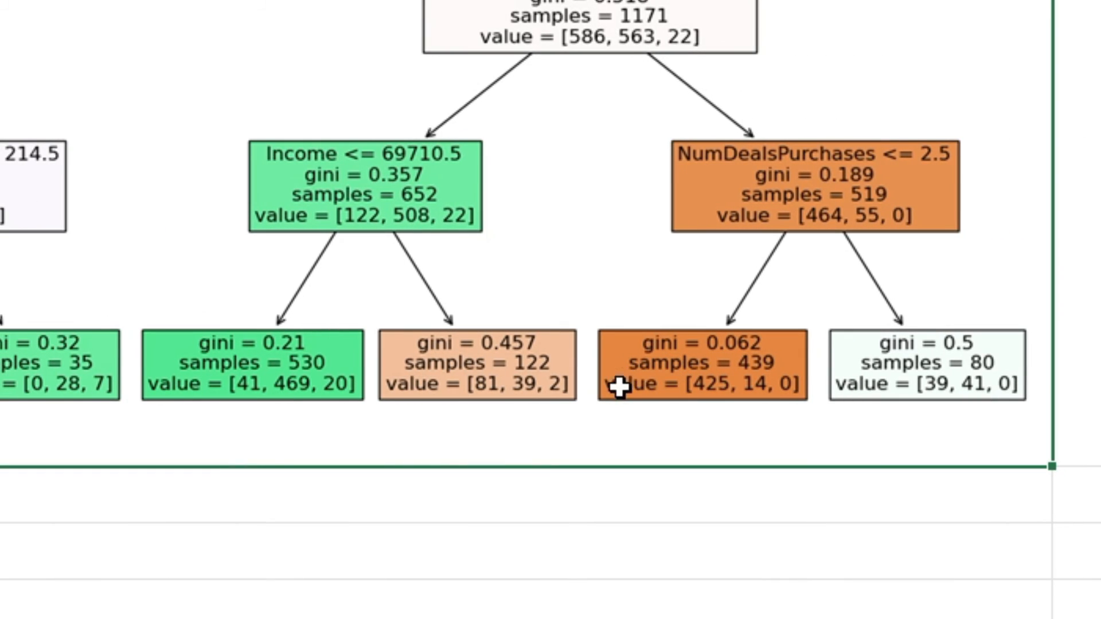
pyautogui.moveTo(483, 395)
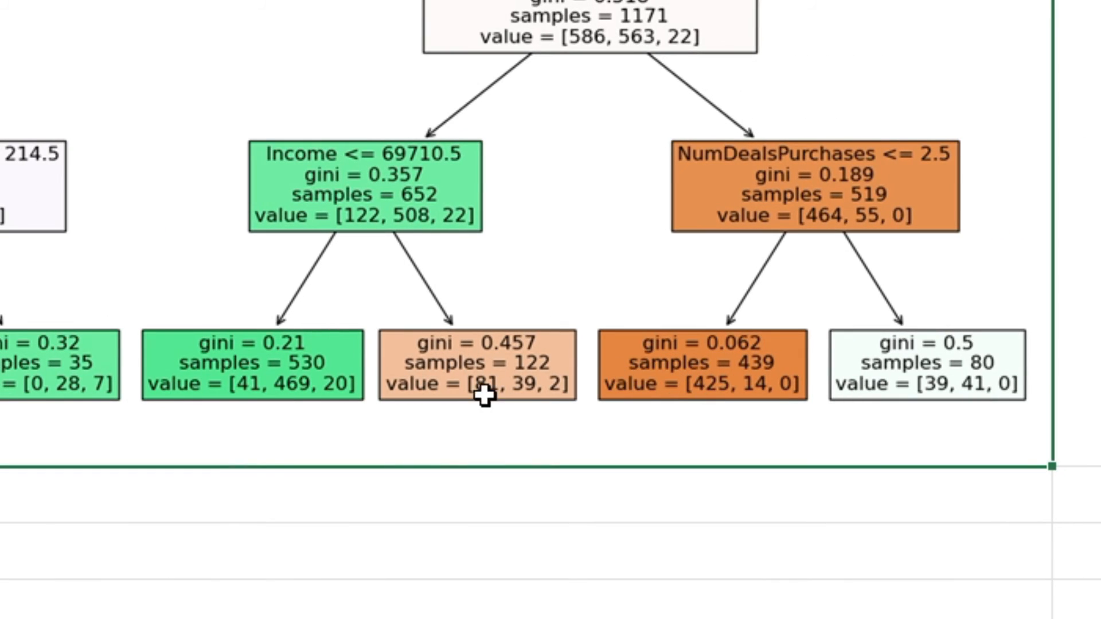
pyautogui.moveTo(678, 407)
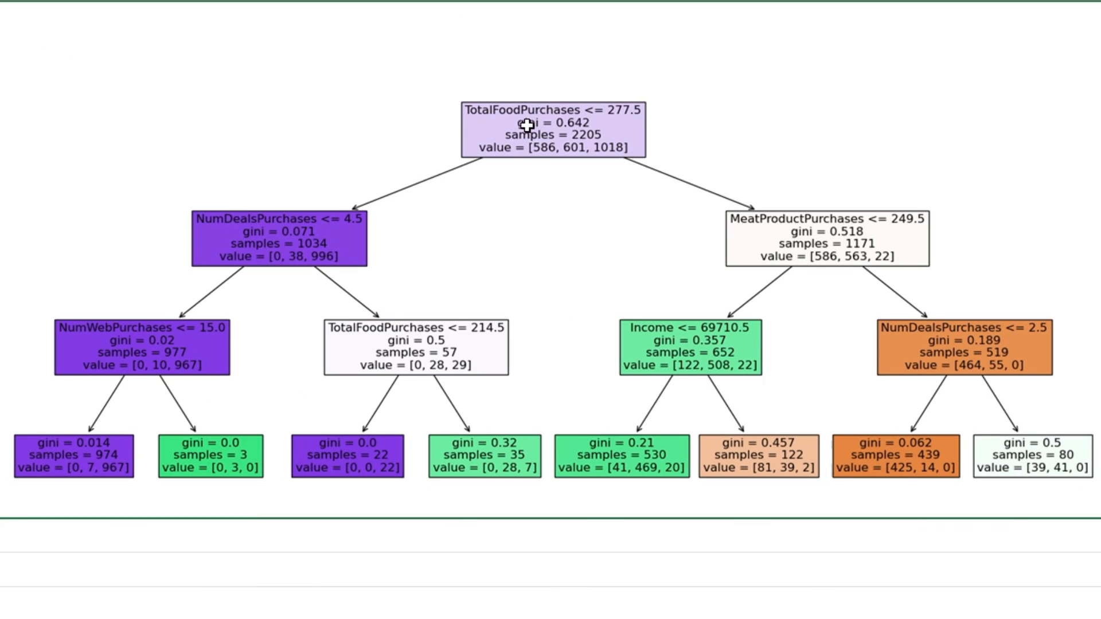
pyautogui.moveTo(537, 134)
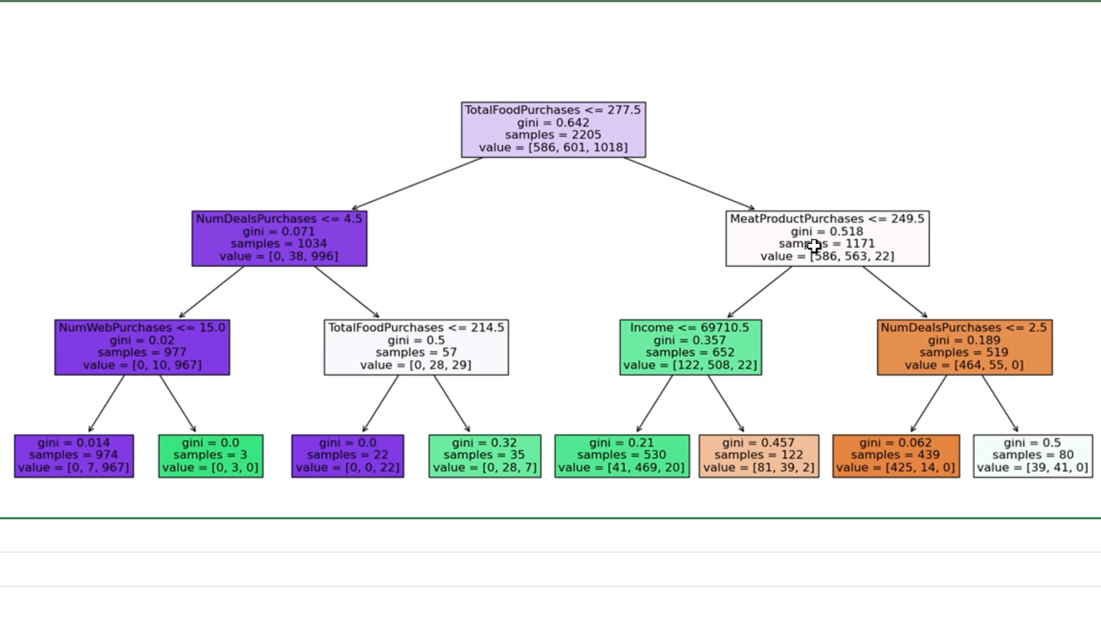
pyautogui.moveTo(839, 455)
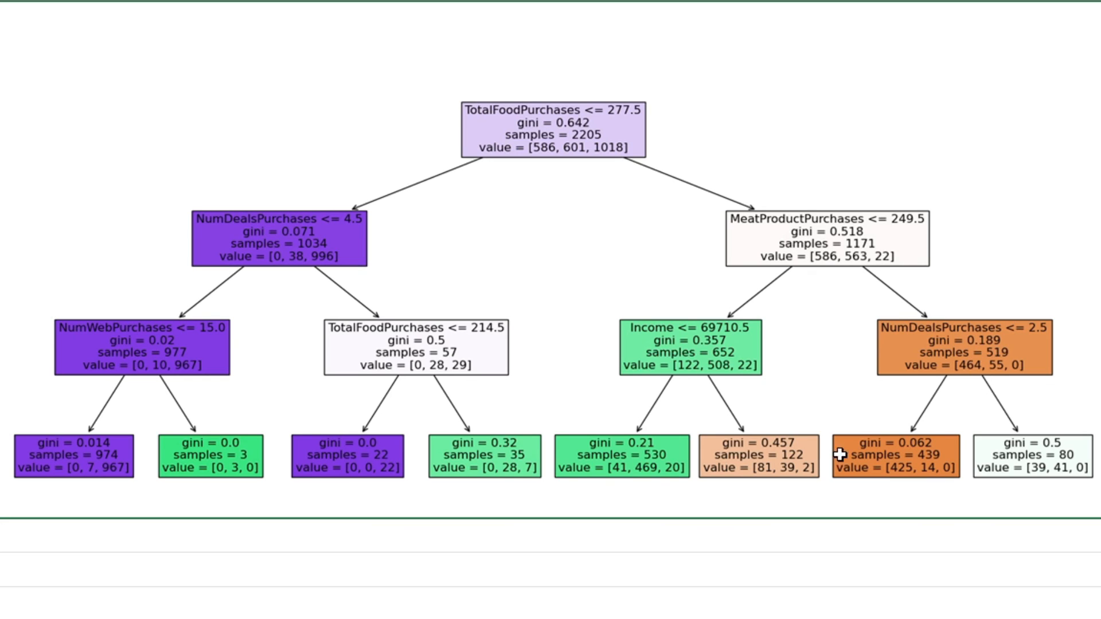
pyautogui.moveTo(841, 378)
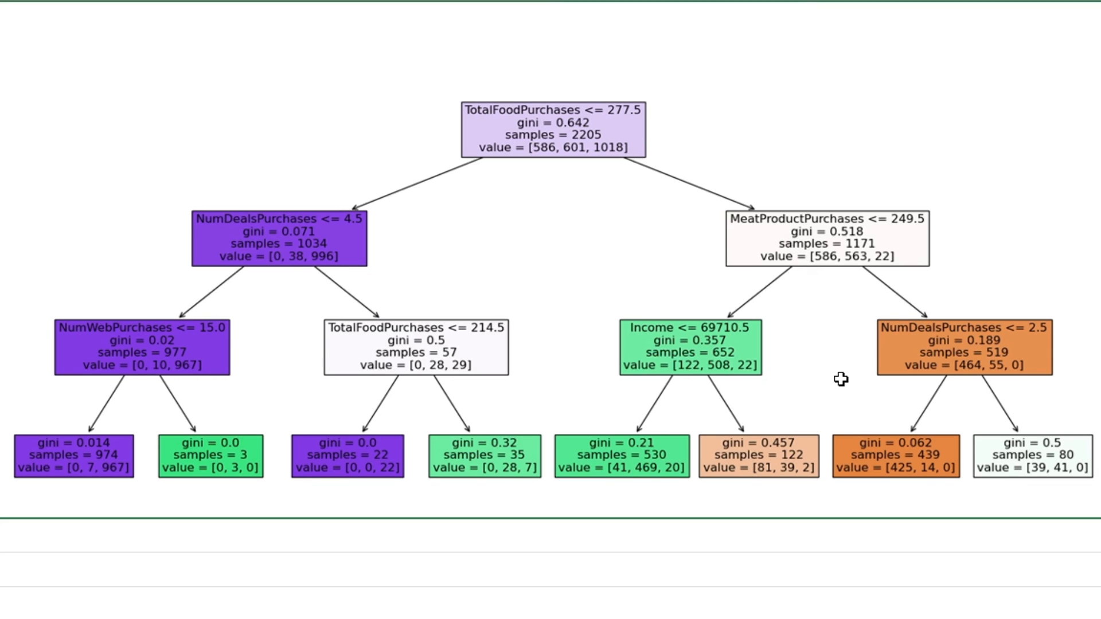
pyautogui.moveTo(552, 280)
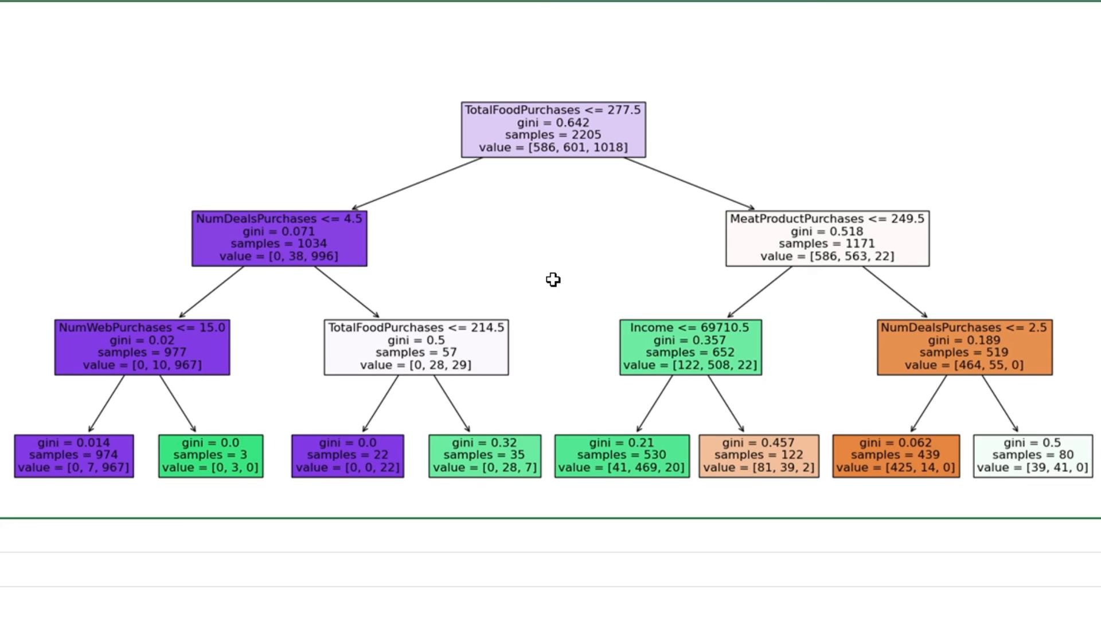